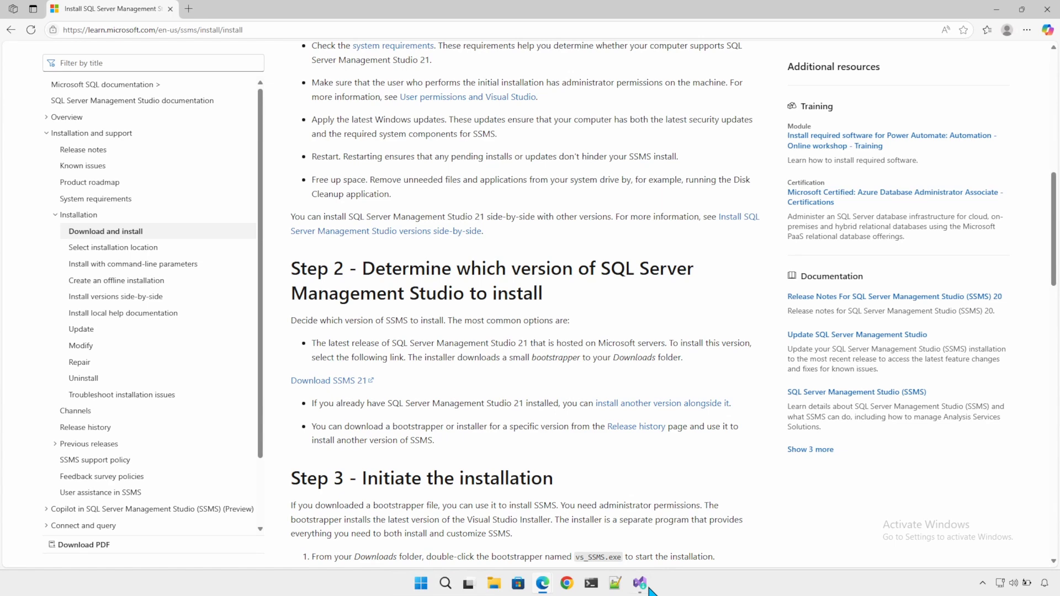
# Step: Modify SSMS 21 in Visual Studio Installer to include the AI Assistance workload
pyautogui.click(639, 583)
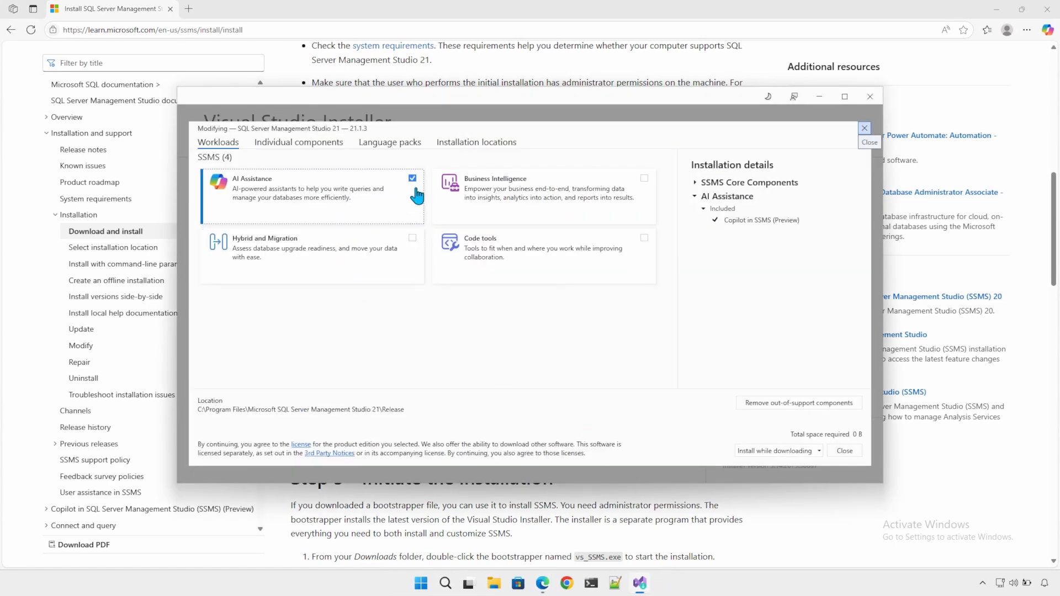
pyautogui.click(411, 178)
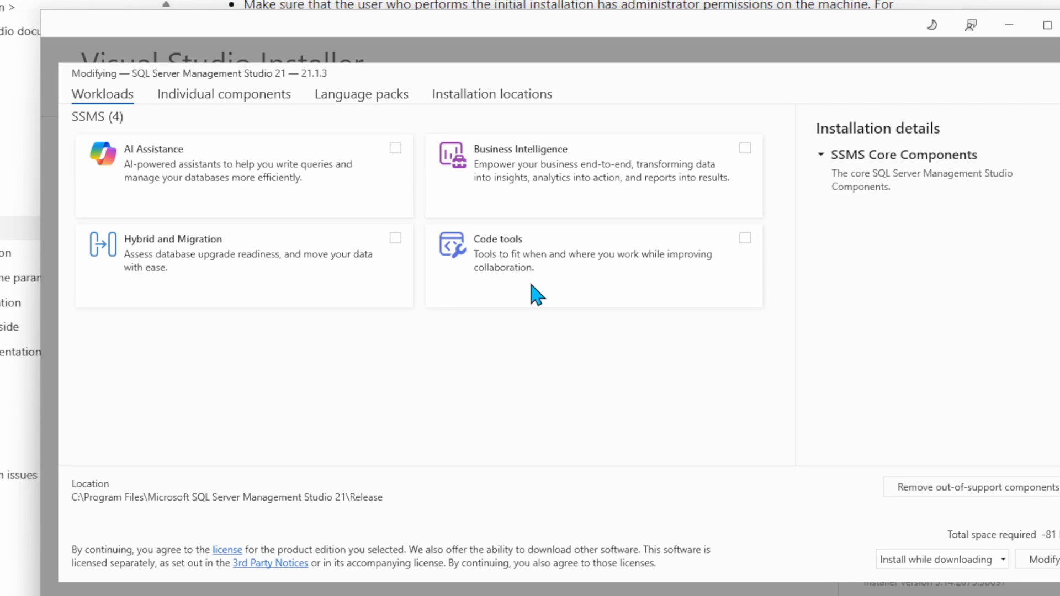
pyautogui.click(394, 148)
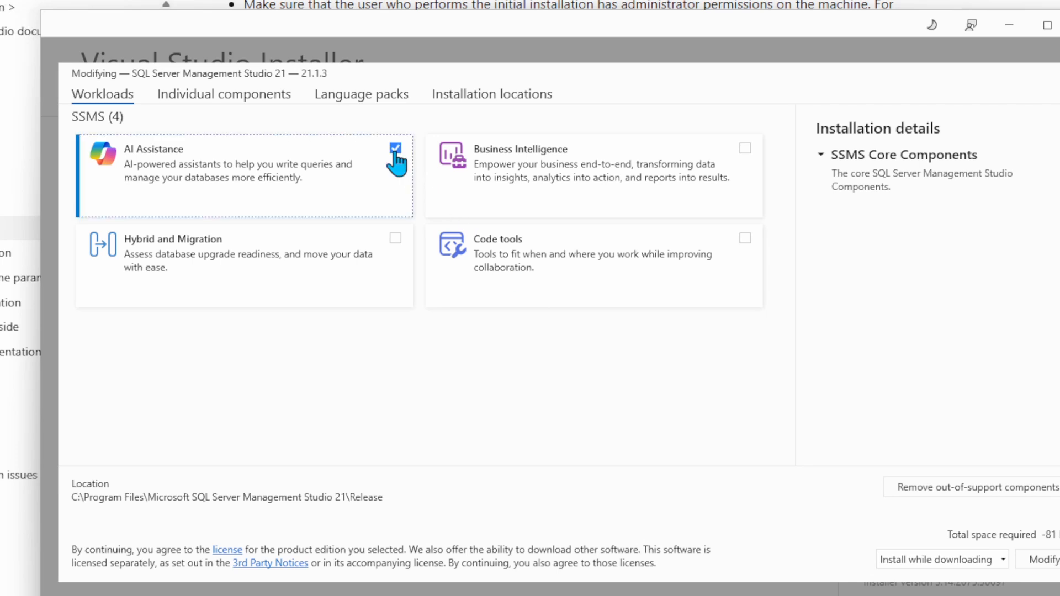
pyautogui.click(395, 148)
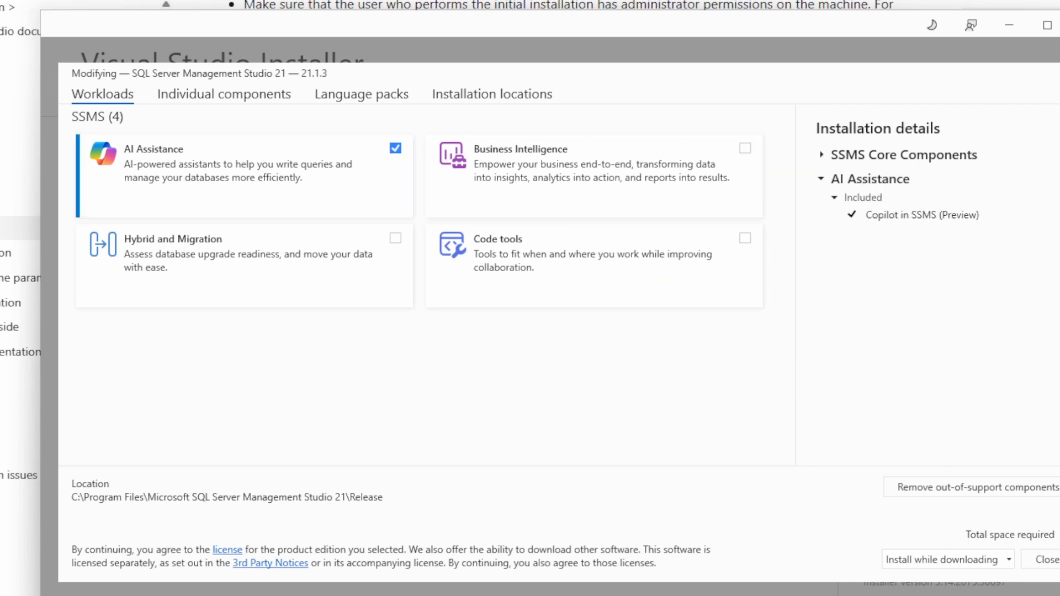
pyautogui.click(1052, 560)
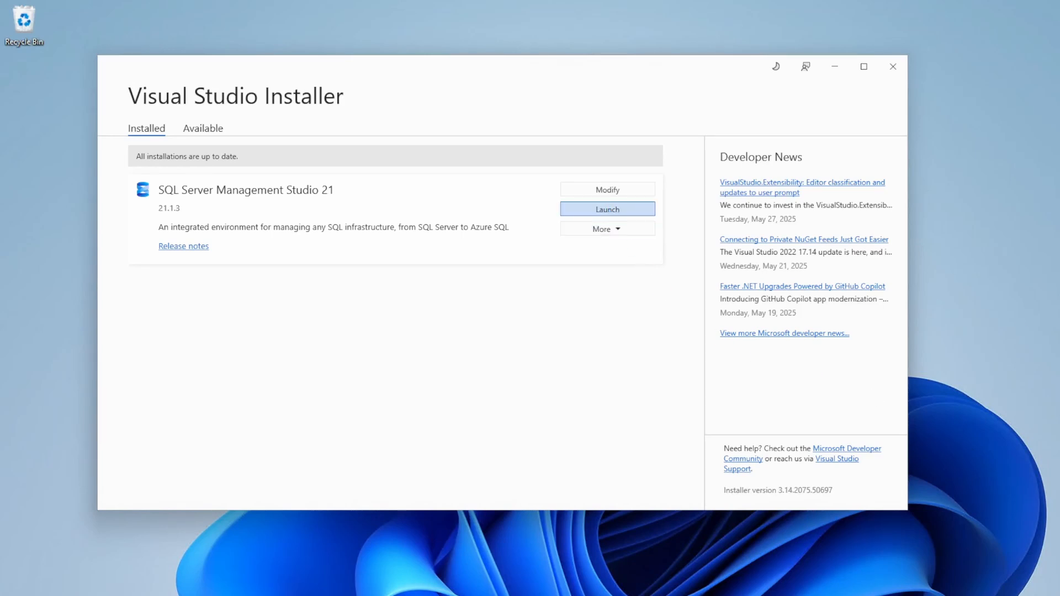
# Step: Launch SSMS 21 and connect to the Azure SQL server with SQL Server Authentication
pyautogui.click(607, 208)
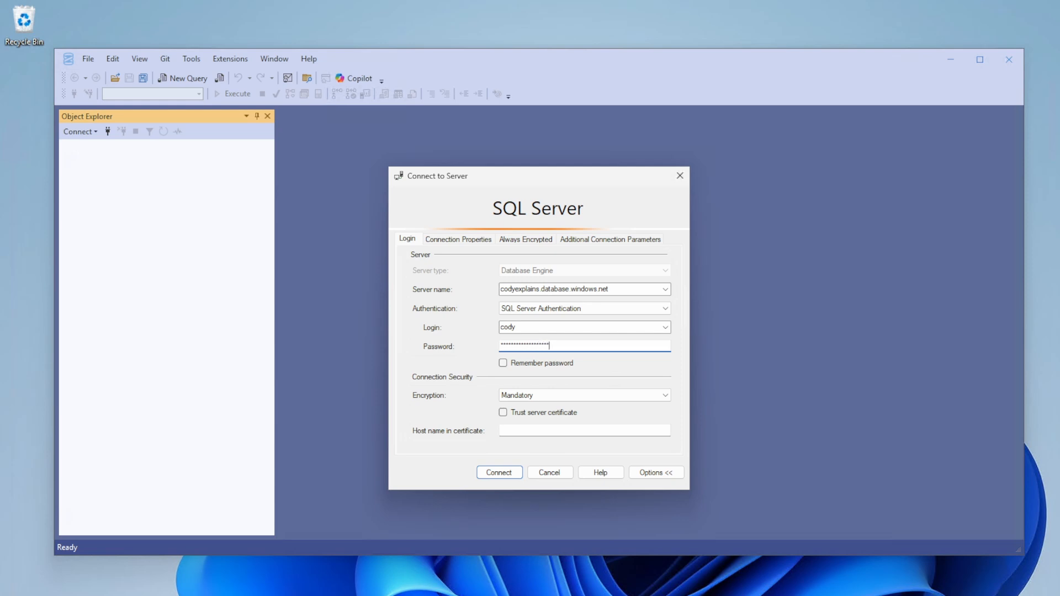
pyautogui.click(499, 472)
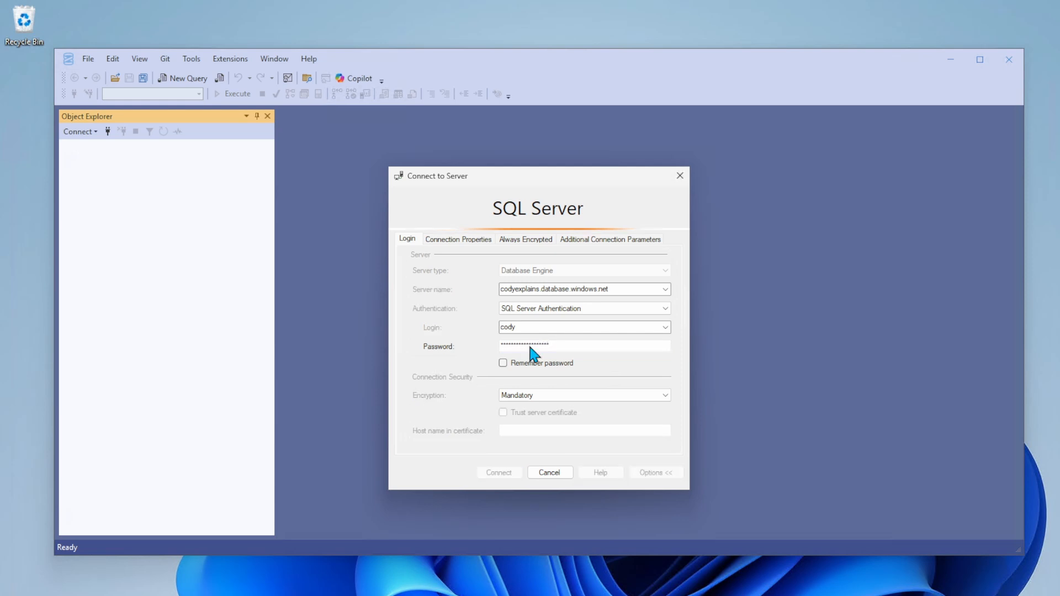
# Step: Open the Welcome to Copilot dialog requesting an Azure OpenAI endpoint and deployment
pyautogui.click(498, 472)
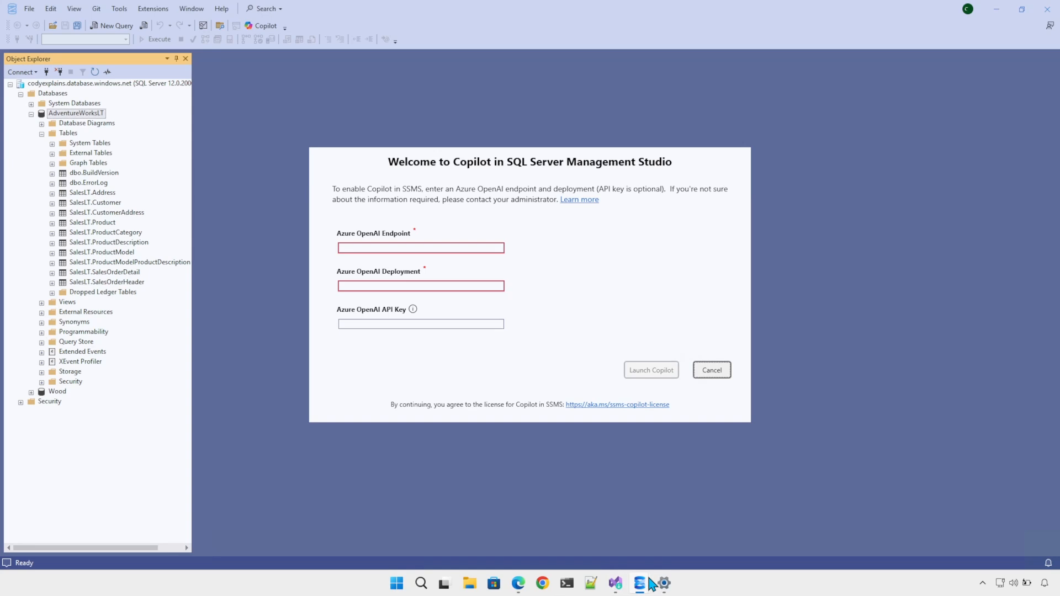
pyautogui.moveTo(651, 586)
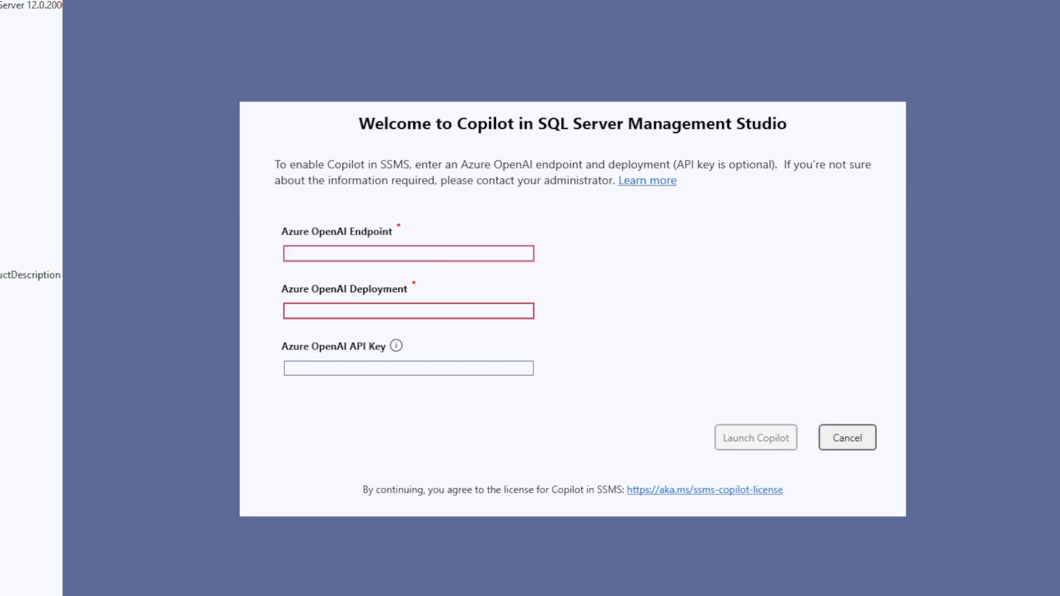
pyautogui.click(408, 254)
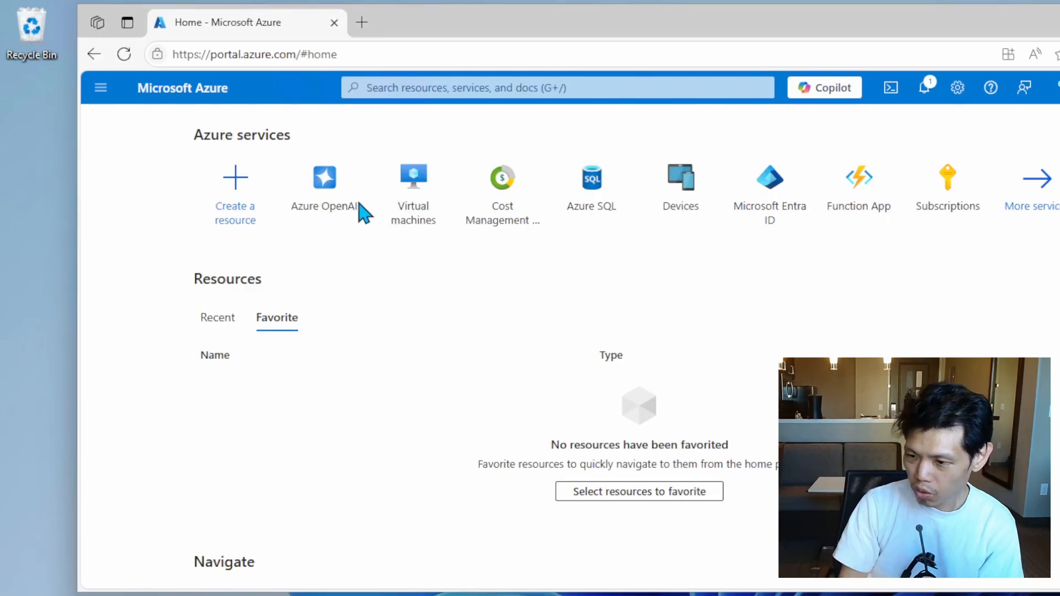
# Step: Go to Azure OpenAI from the Azure home page and start a new resource
pyautogui.click(325, 190)
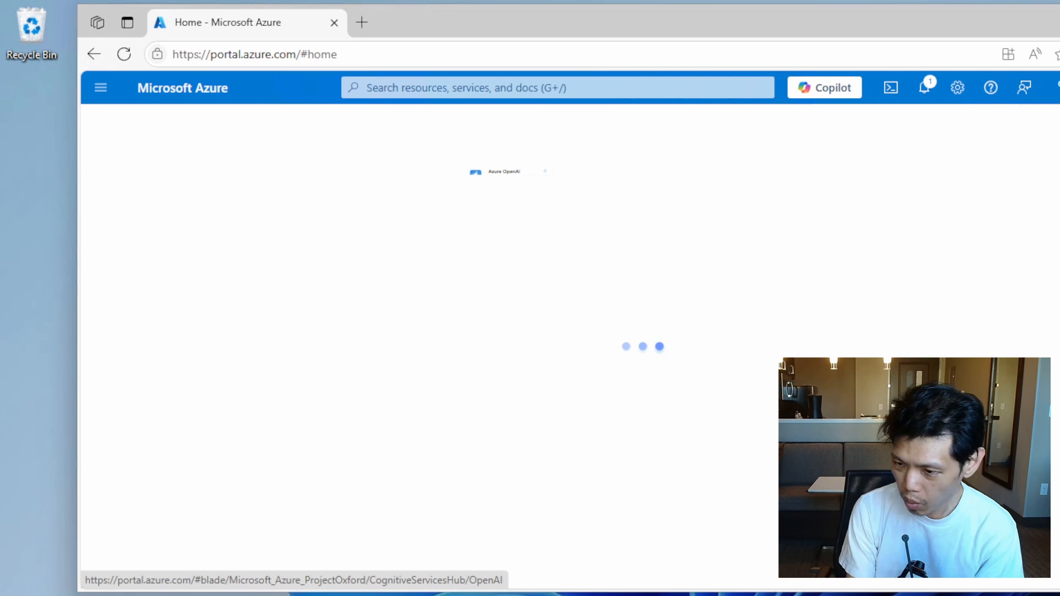
pyautogui.click(503, 171)
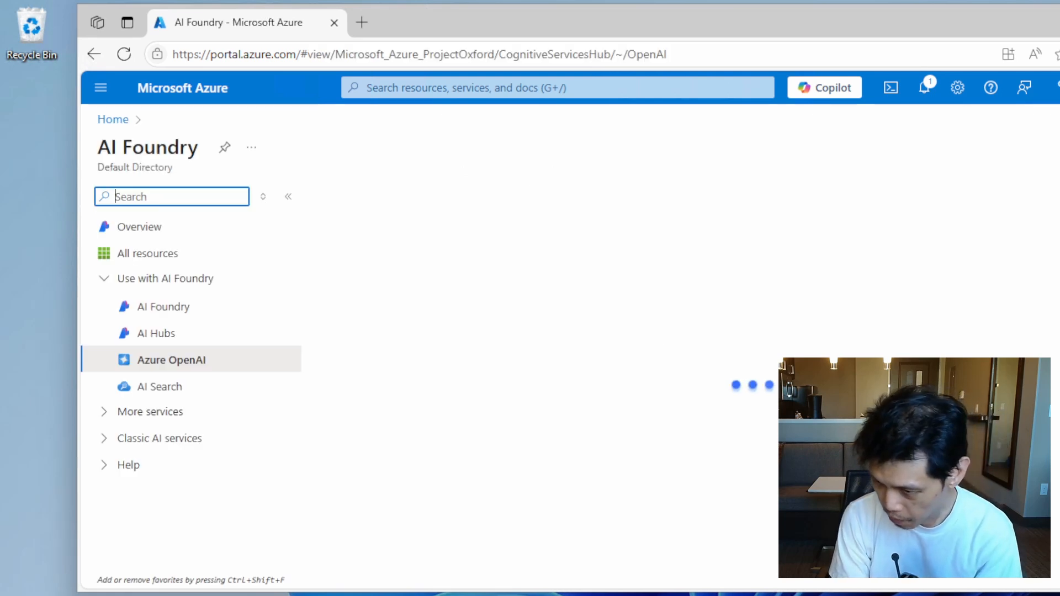
pyautogui.click(172, 360)
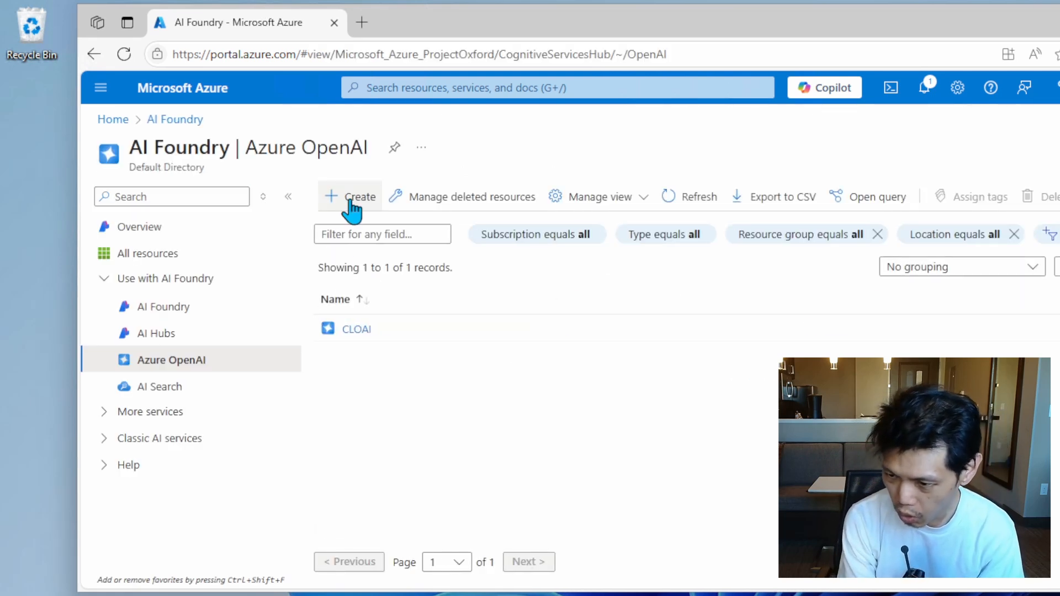
pyautogui.click(349, 197)
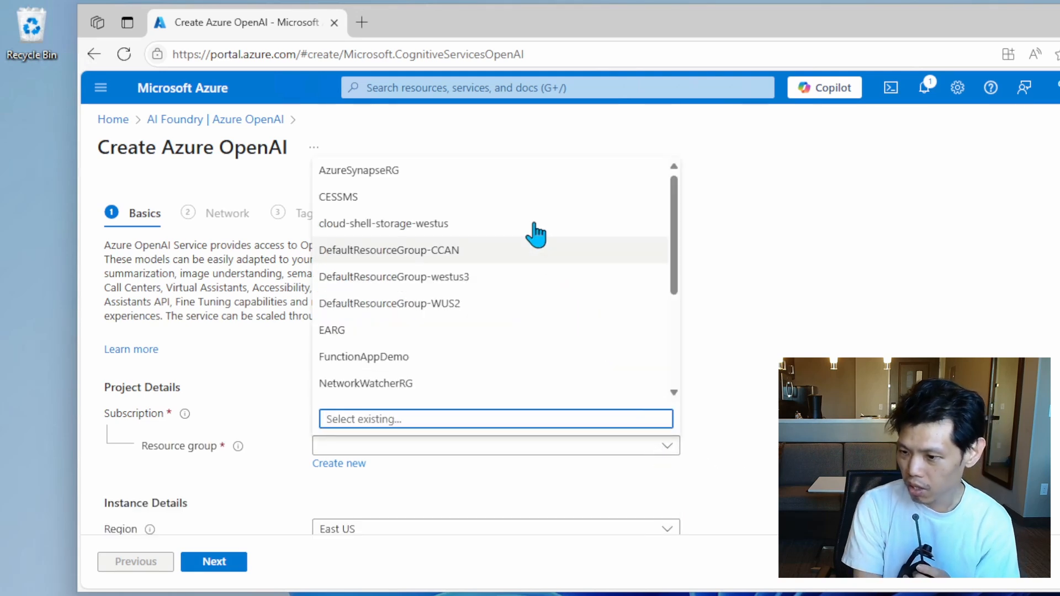
# Step: Set resource group CESSMS, region West US, name CESSMSCopilot and Standard S0 tier
pyautogui.click(338, 197)
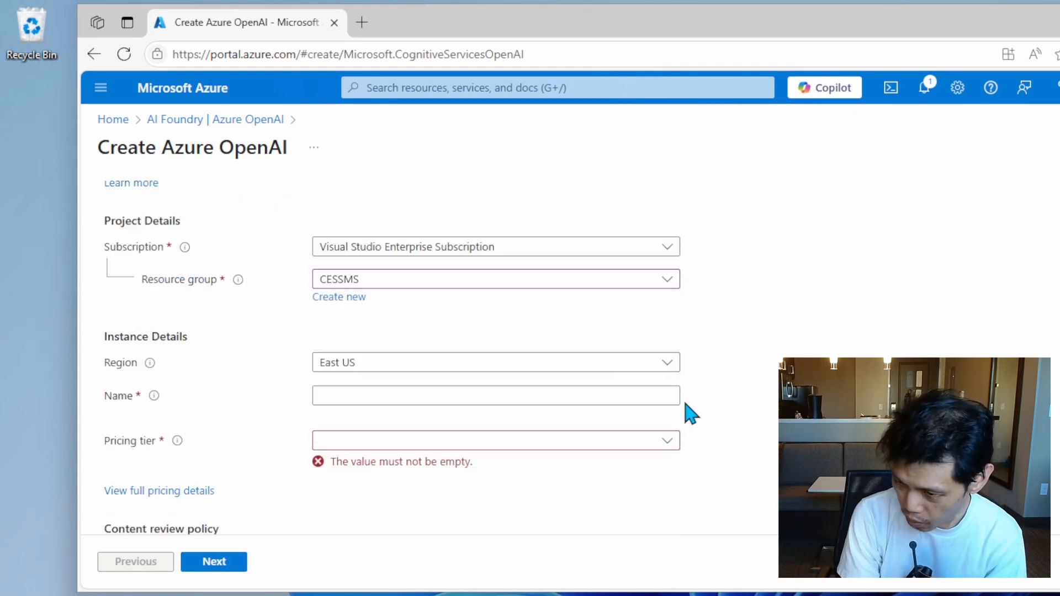
pyautogui.click(496, 362)
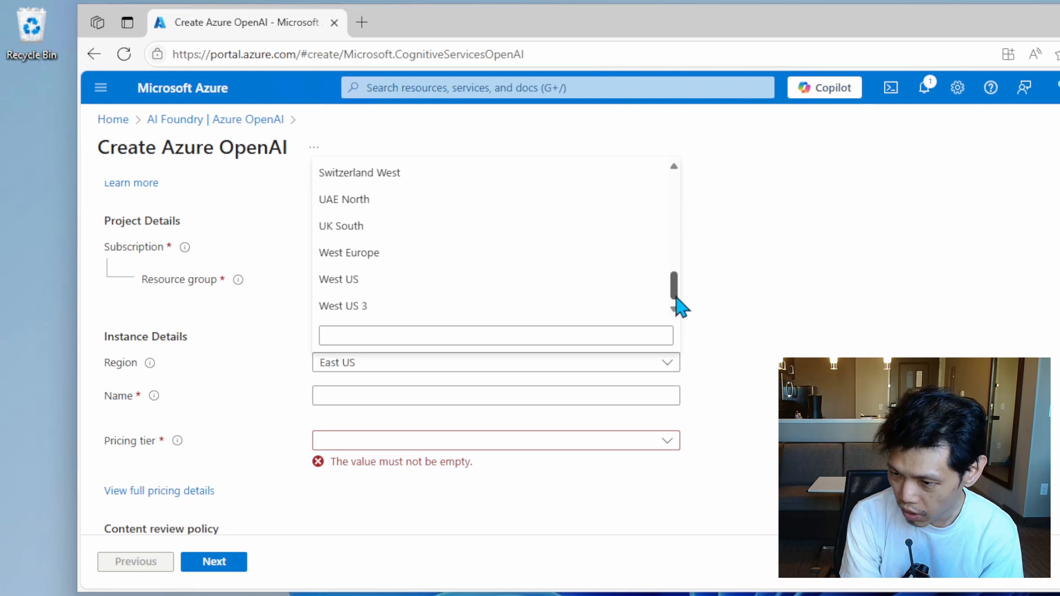
pyautogui.click(338, 279)
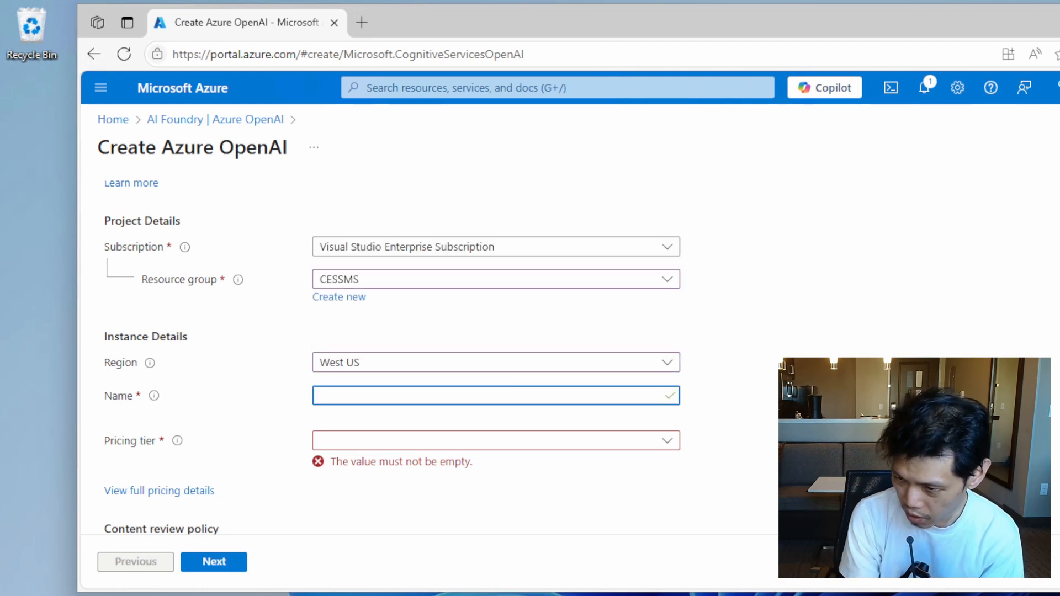
pyautogui.write('CESSMSCopilot')
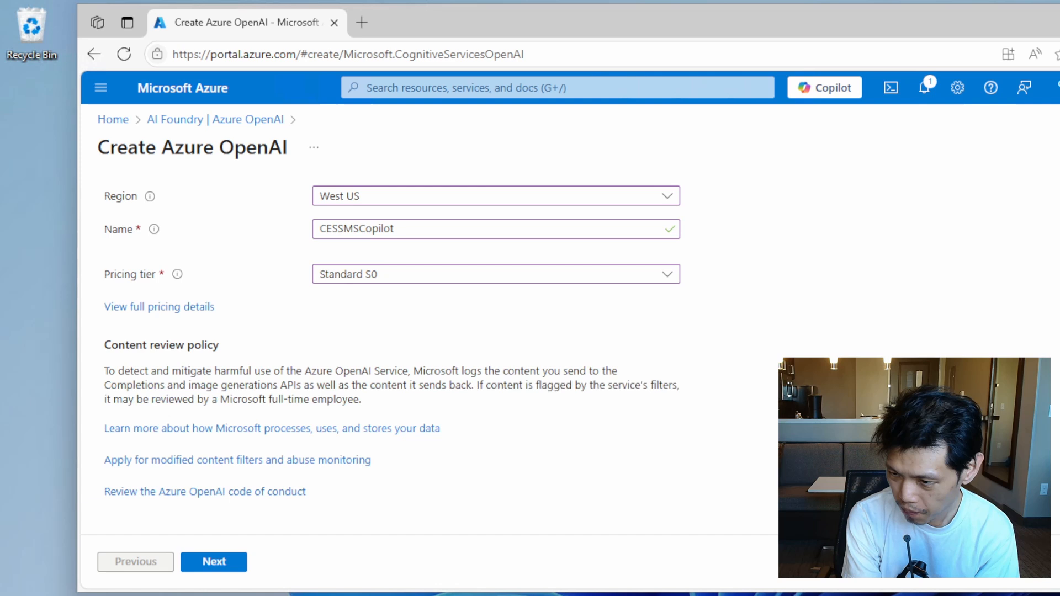
# Step: Advance through Network and Tags to Review + submit and create CESSMSCopilot
pyautogui.click(214, 562)
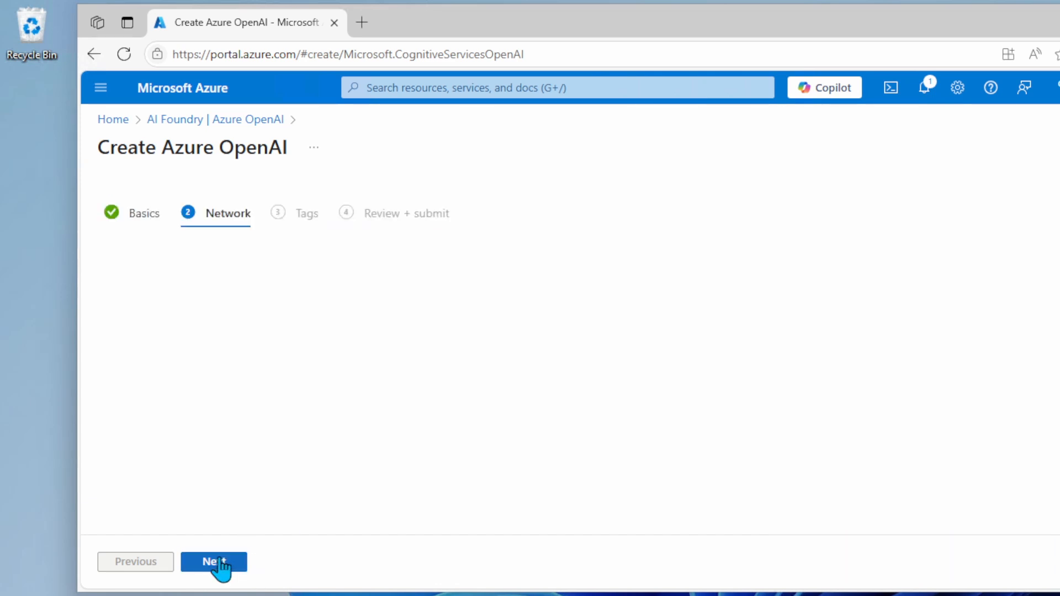
pyautogui.click(214, 562)
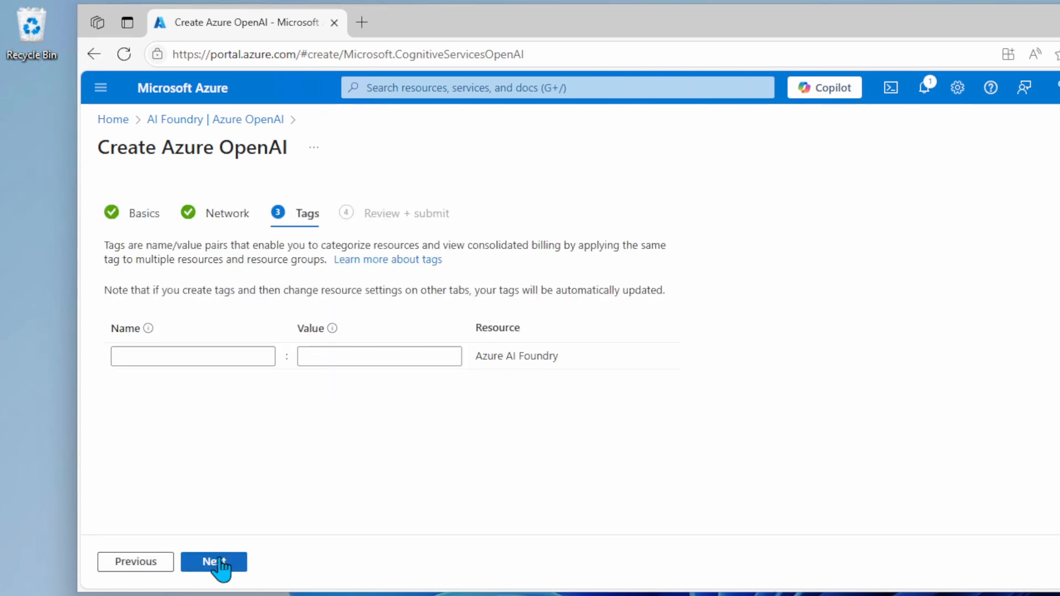
pyautogui.click(214, 562)
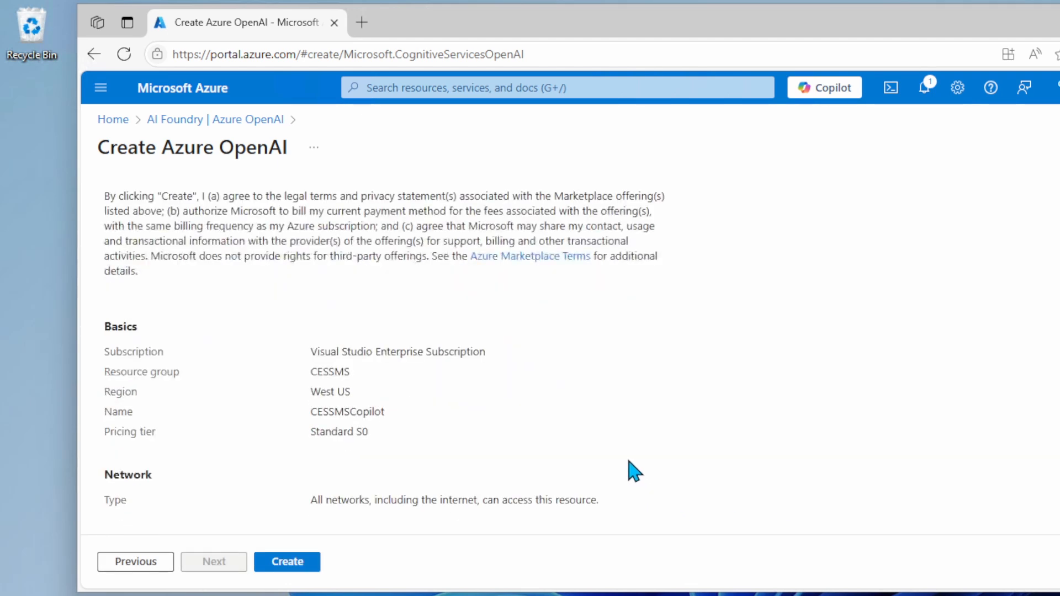
pyautogui.click(286, 562)
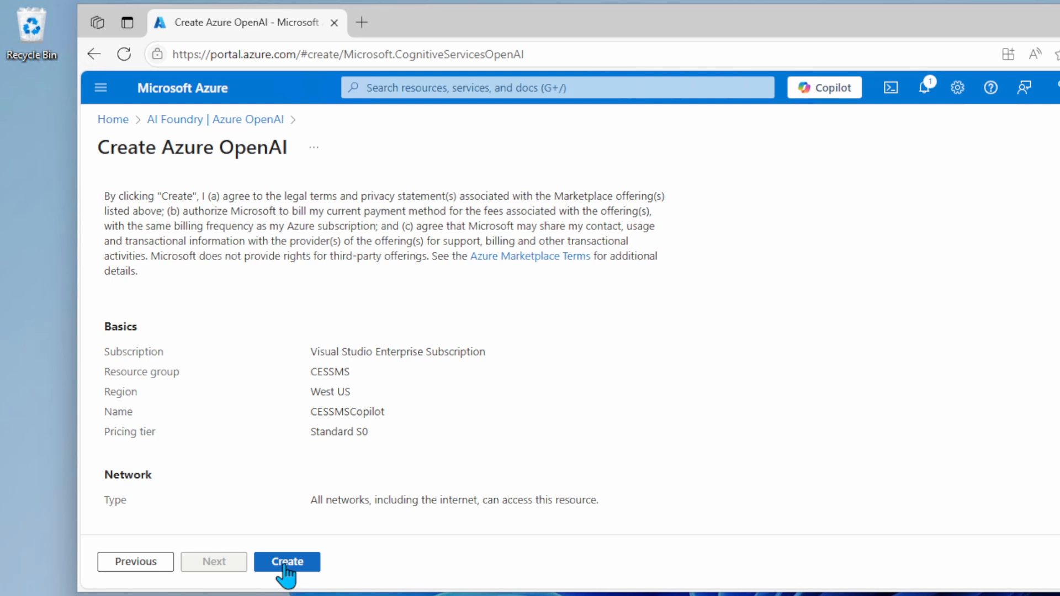
pyautogui.click(287, 562)
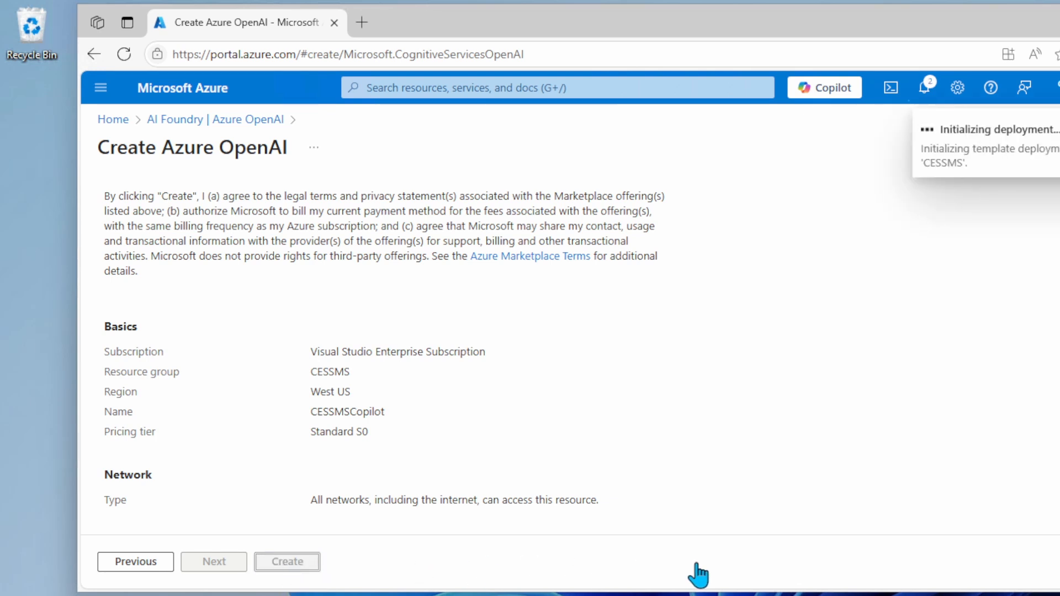
pyautogui.click(286, 562)
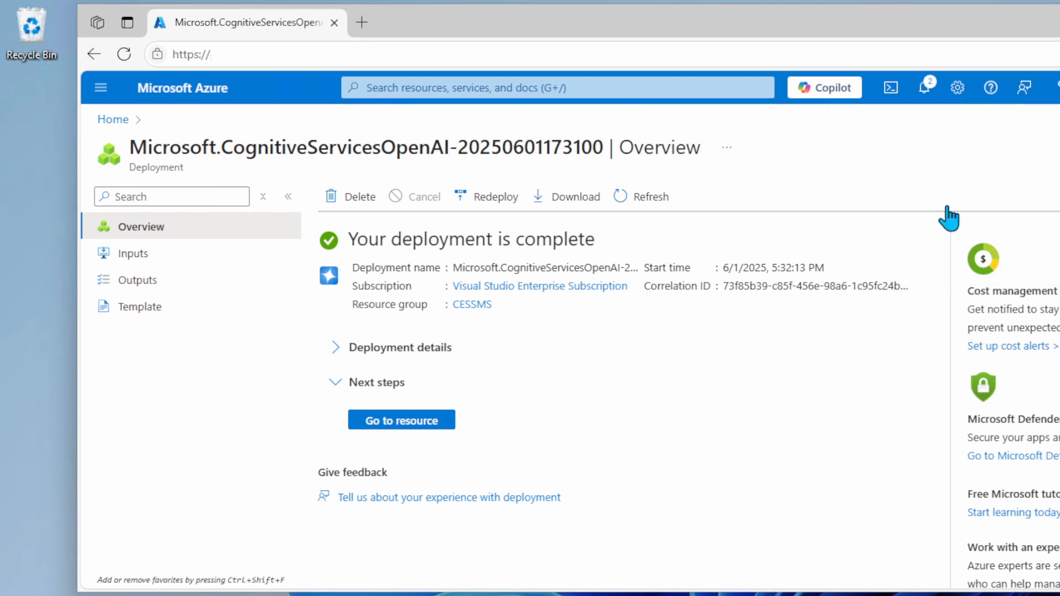
# Step: Go to the deployed CESSMSCopilot resource page
pyautogui.click(401, 420)
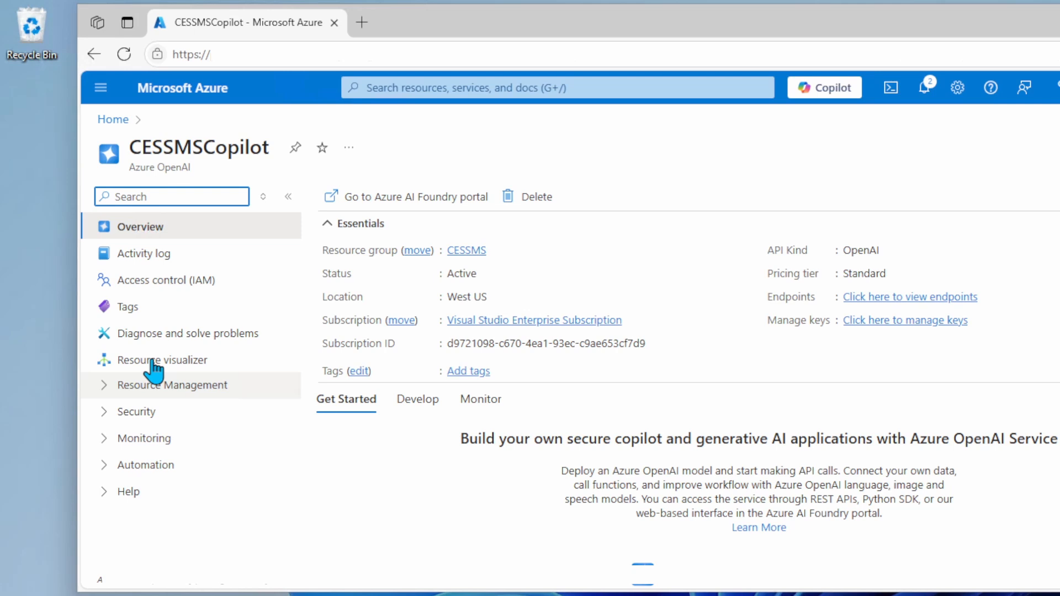
# Step: Copy the CESSMSCopilot endpoint from Keys and Endpoint, then return to Overview
pyautogui.click(172, 385)
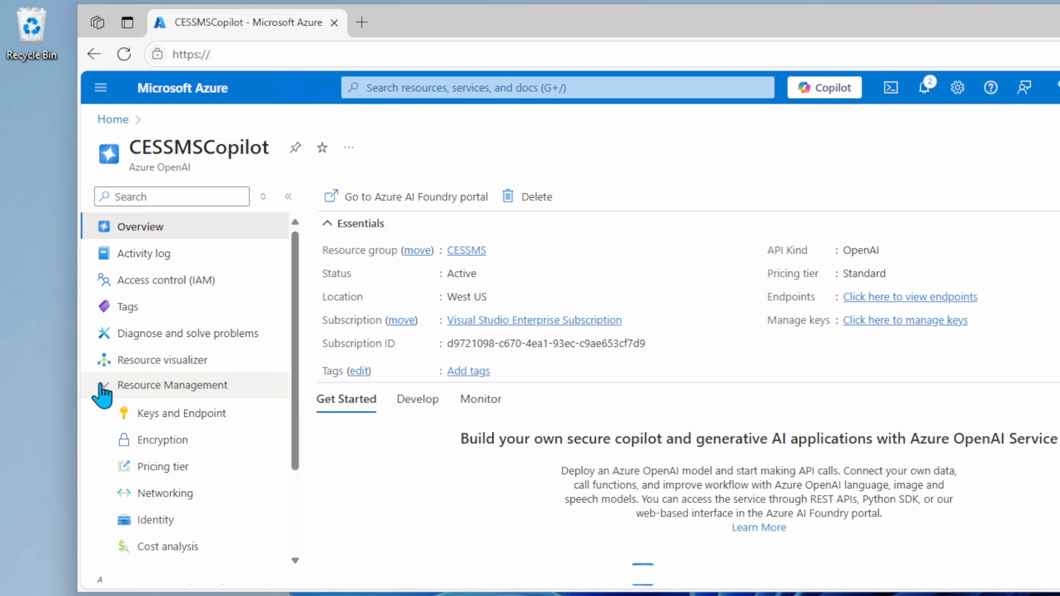
pyautogui.click(181, 413)
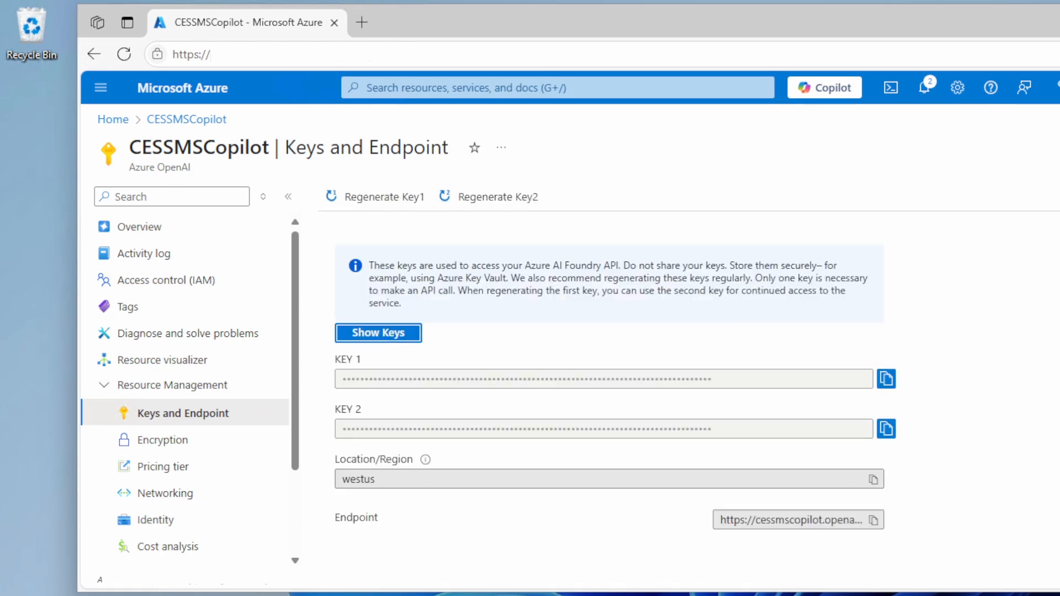
pyautogui.moveTo(875, 521)
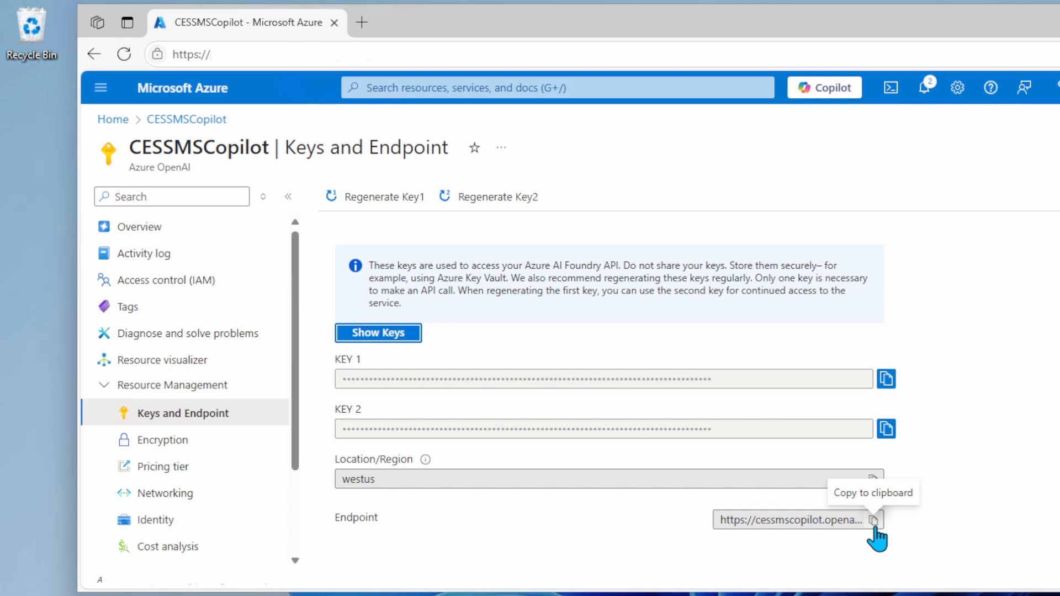
pyautogui.moveTo(1027, 394)
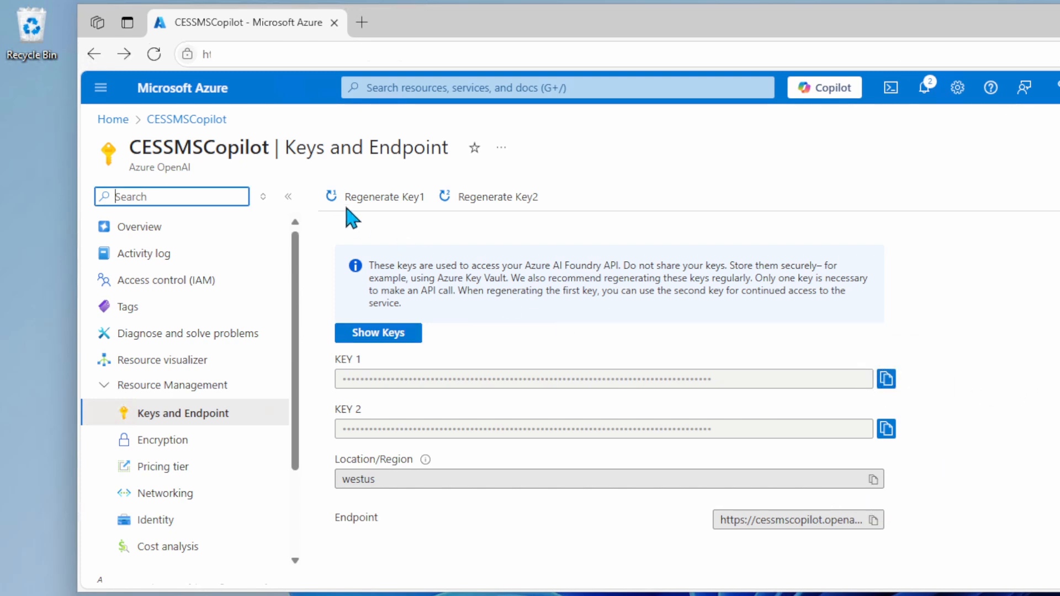
pyautogui.click(141, 227)
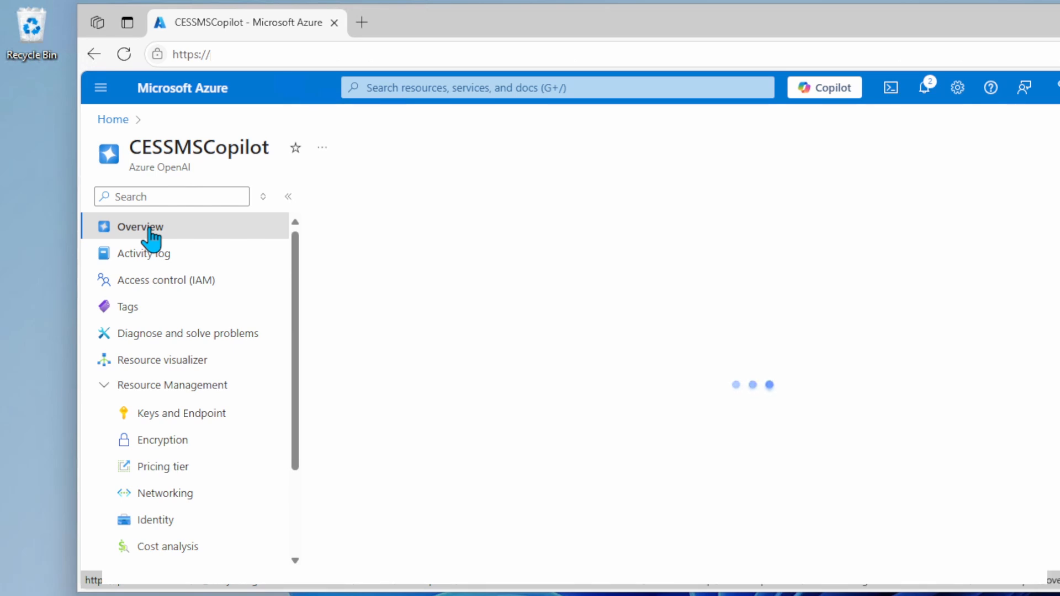
# Step: Launch the Azure AI Foundry portal from the CESSMSCopilot overview page
pyautogui.click(141, 226)
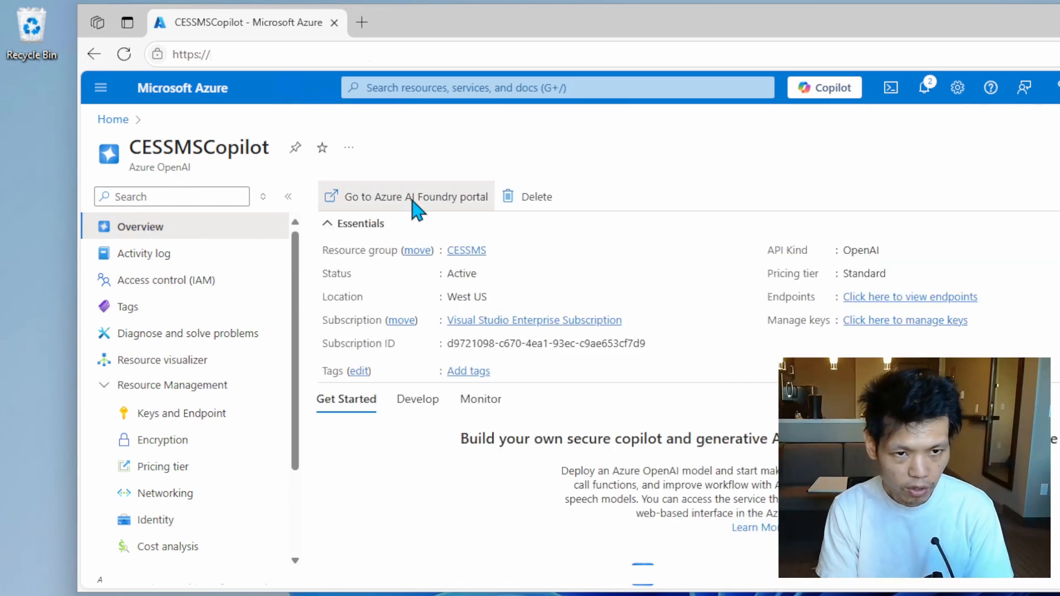
pyautogui.click(406, 196)
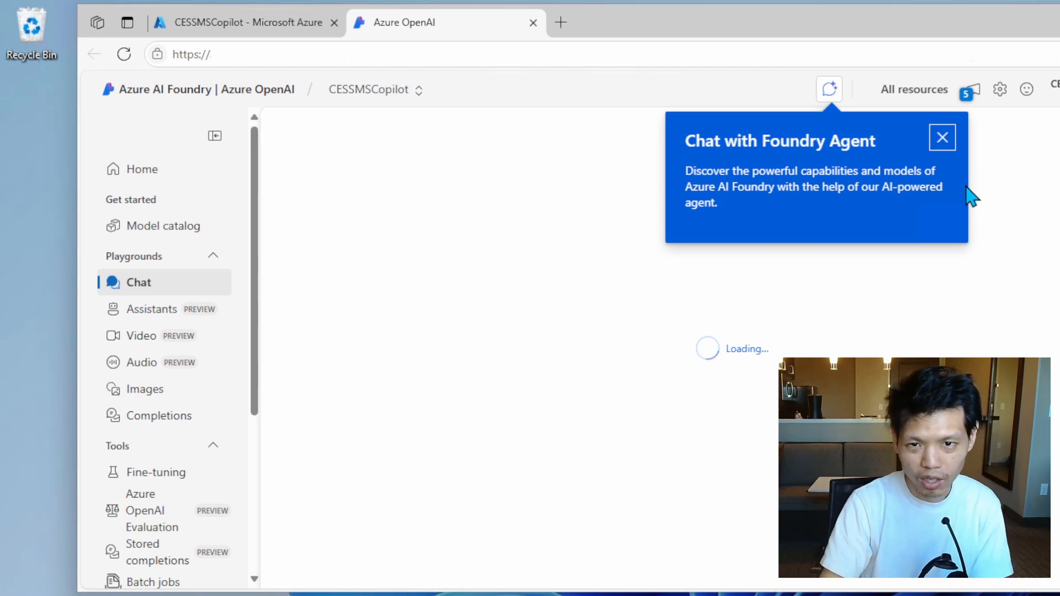
# Step: Dismiss the Foundry Agent popup and choose Deployments > Deploy base model
pyautogui.click(942, 138)
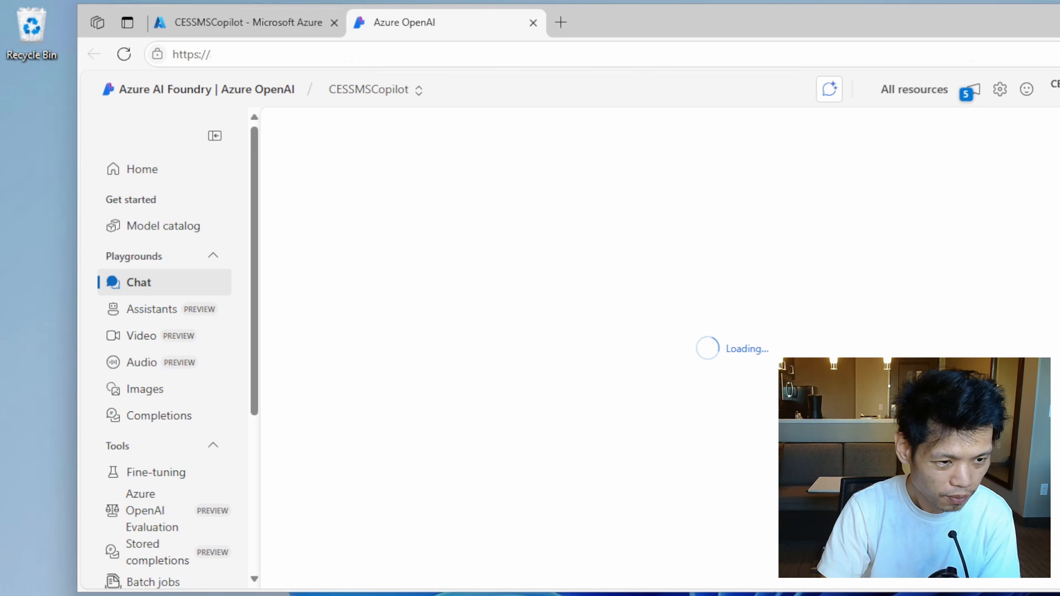
pyautogui.scroll(-3)
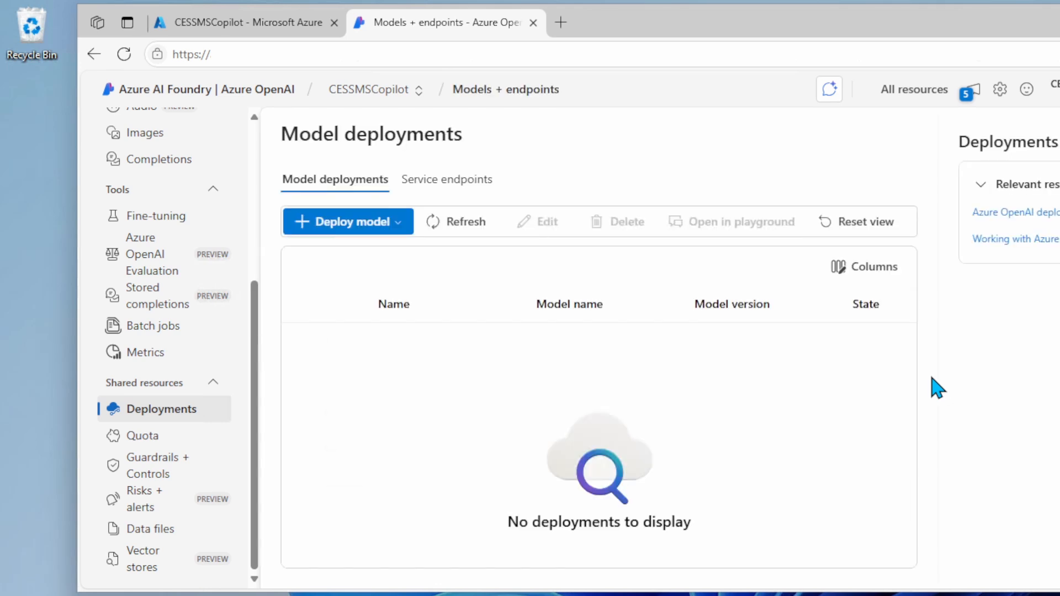
pyautogui.click(347, 220)
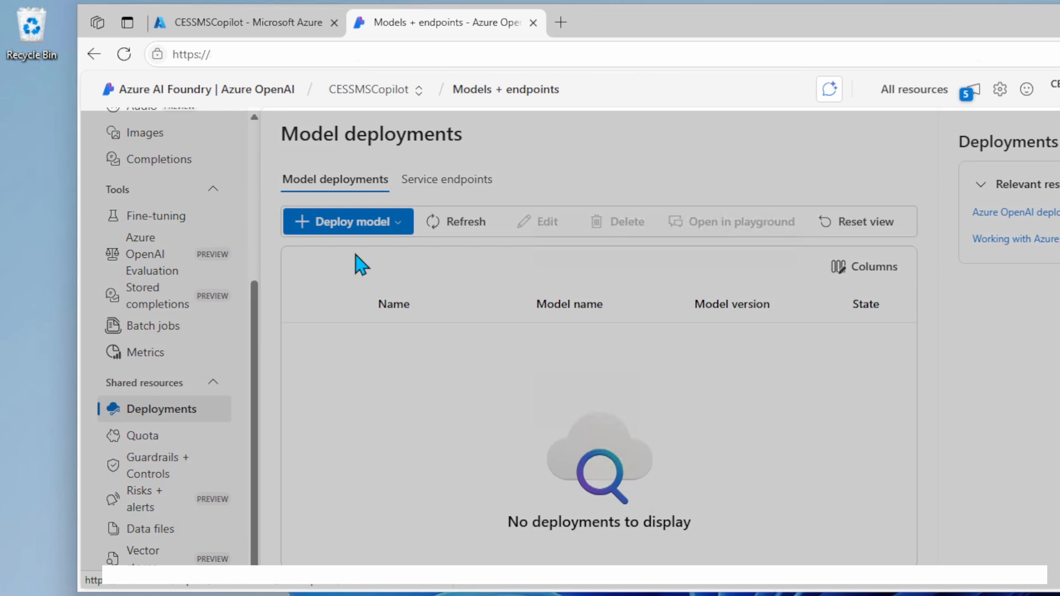
pyautogui.click(341, 221)
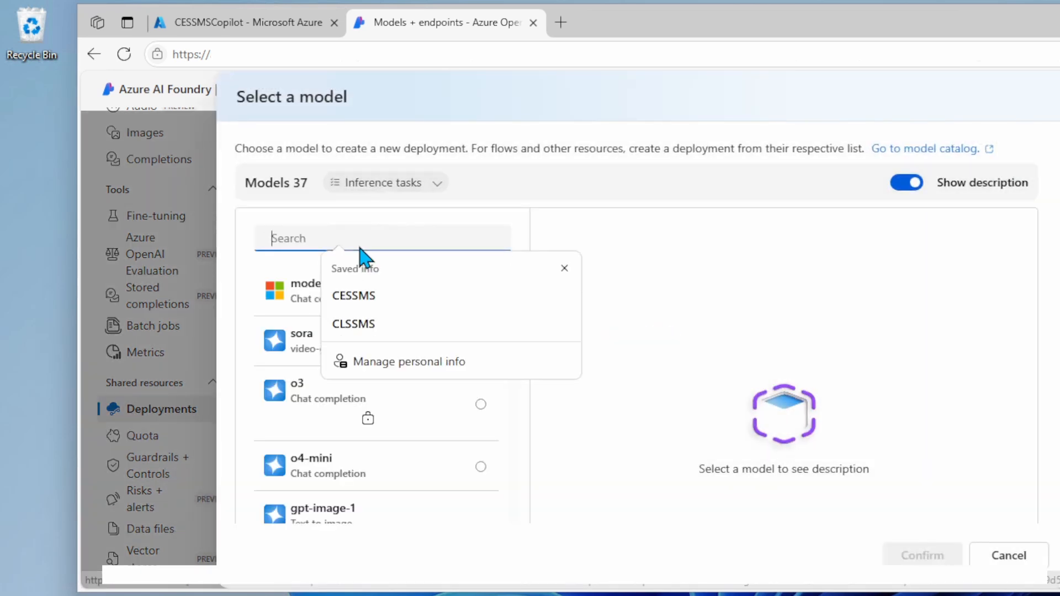
# Step: Search for 'gpt', select gpt-4o (Chat completion), and confirm it as the model
pyautogui.click(383, 238)
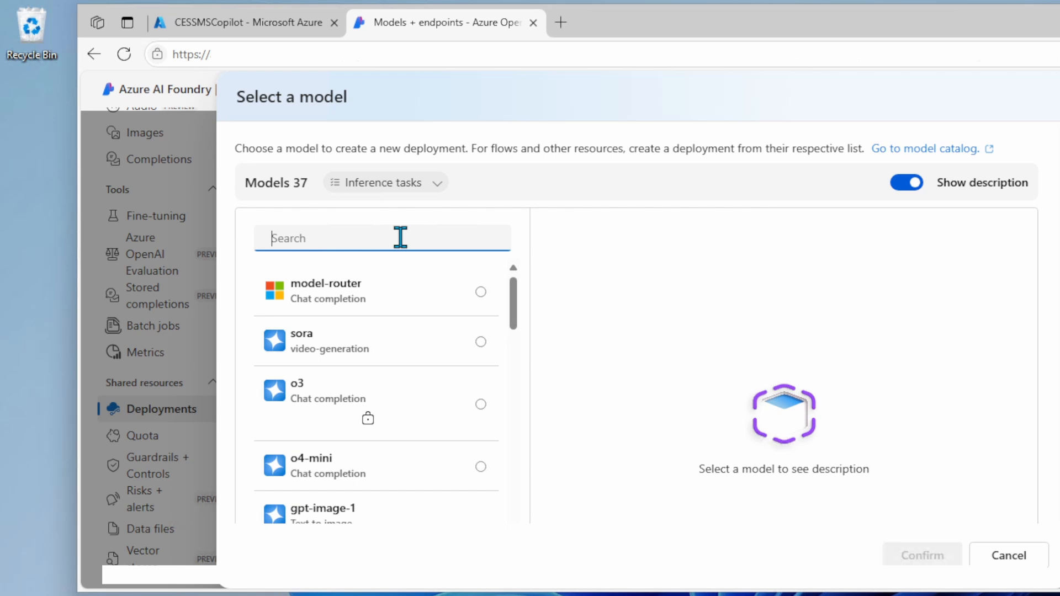
pyautogui.write('gpt-4o')
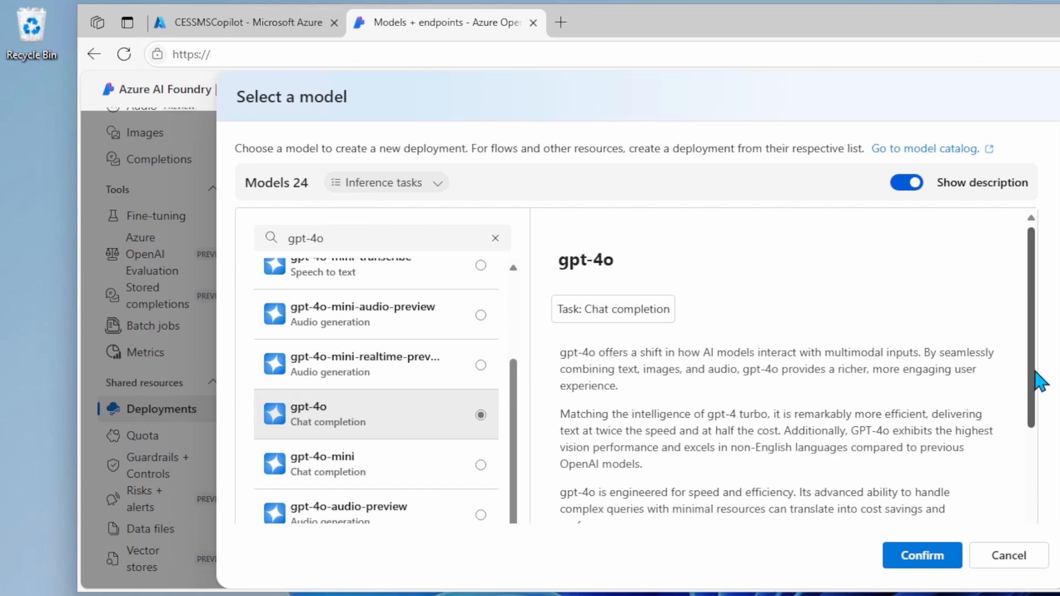
pyautogui.scroll(-3)
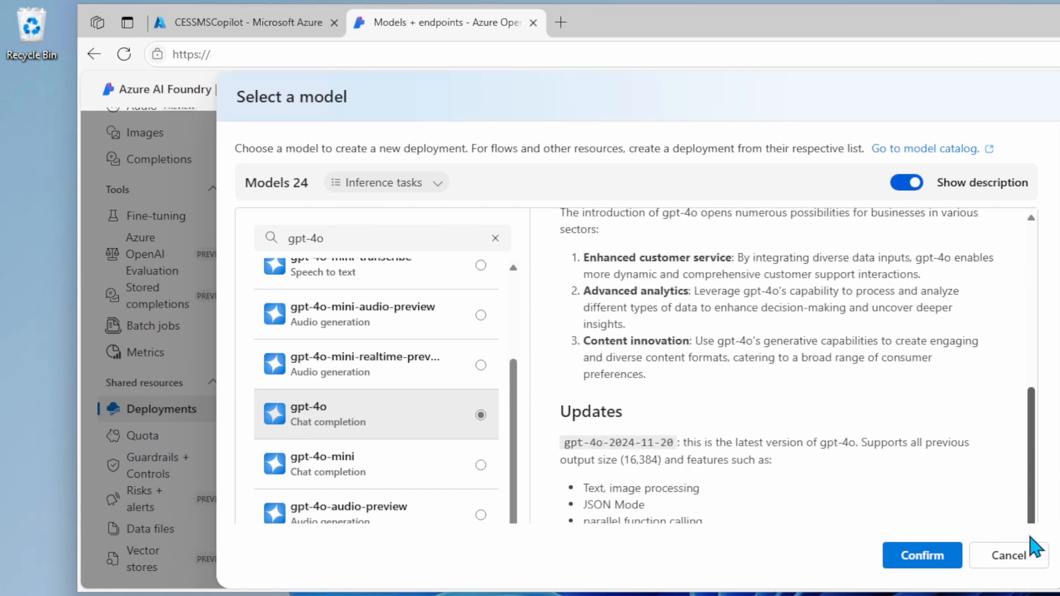
pyautogui.scroll(-3)
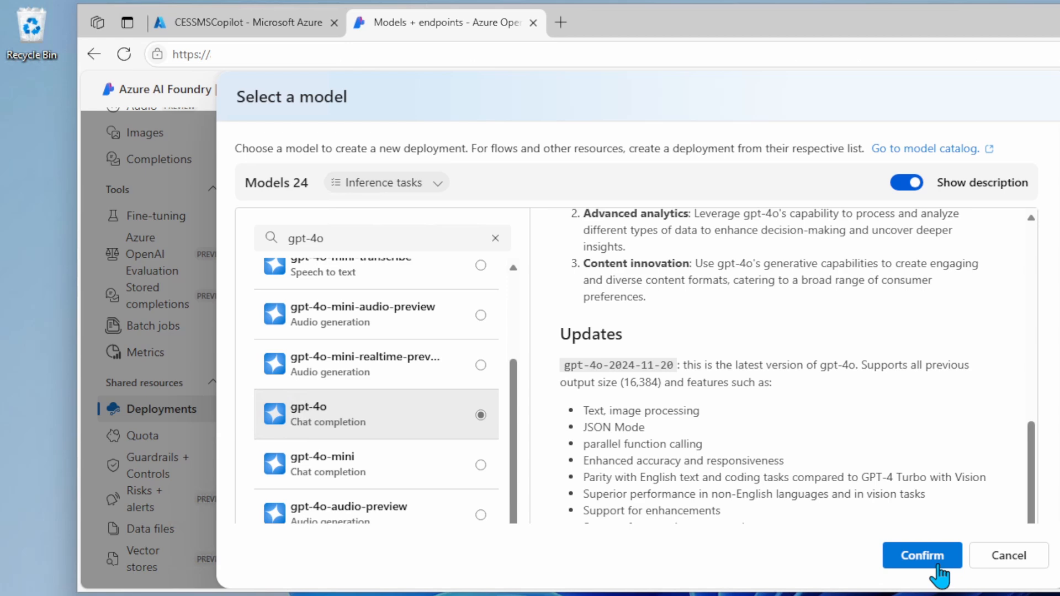
pyautogui.click(921, 555)
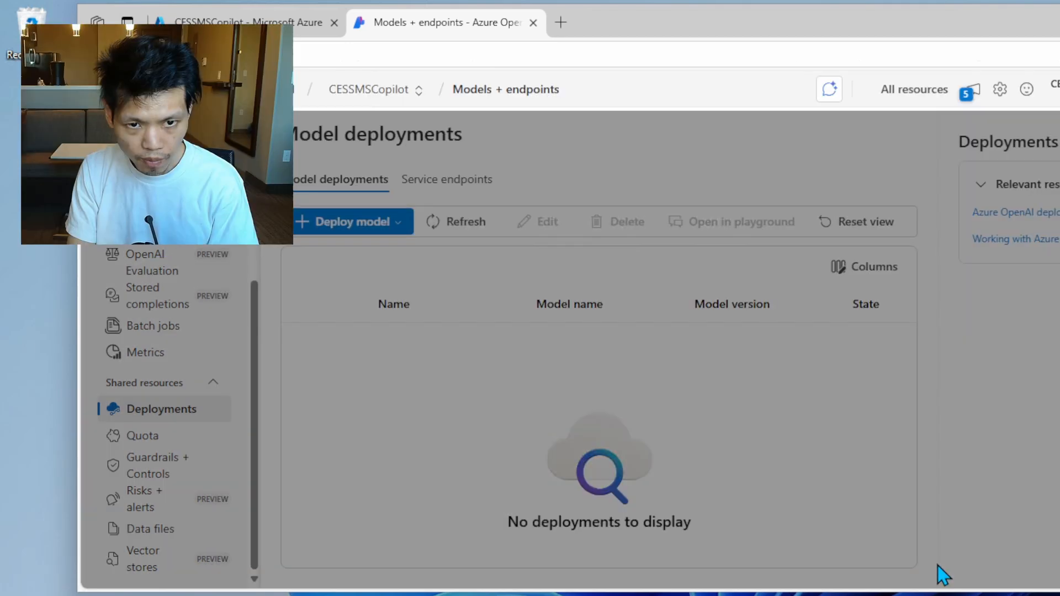
# Step: Deploy gpt-4o as a Global Standard deployment named gpt-4o
pyautogui.click(345, 220)
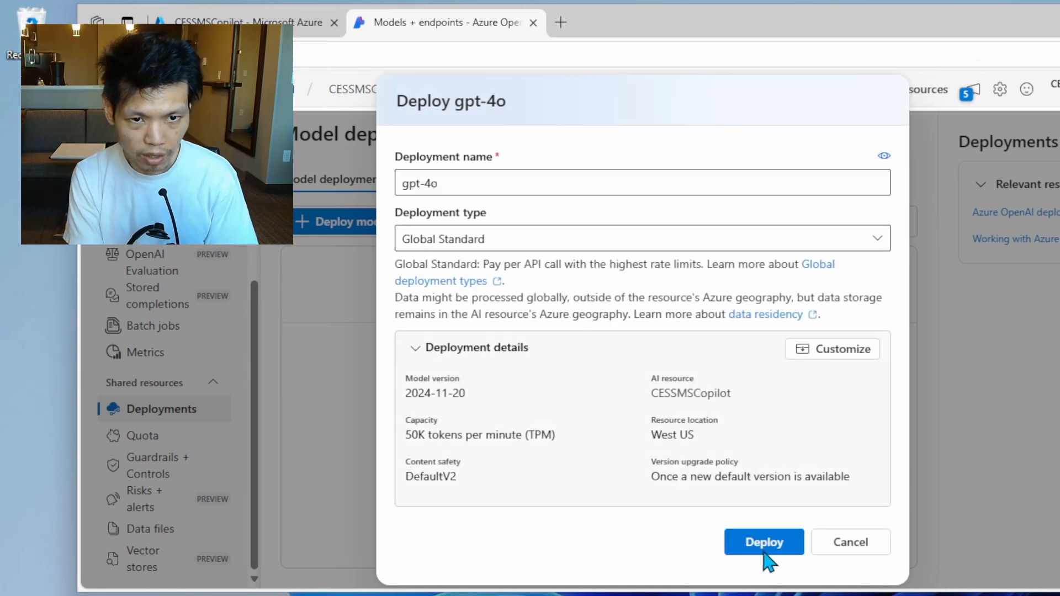
pyautogui.click(764, 542)
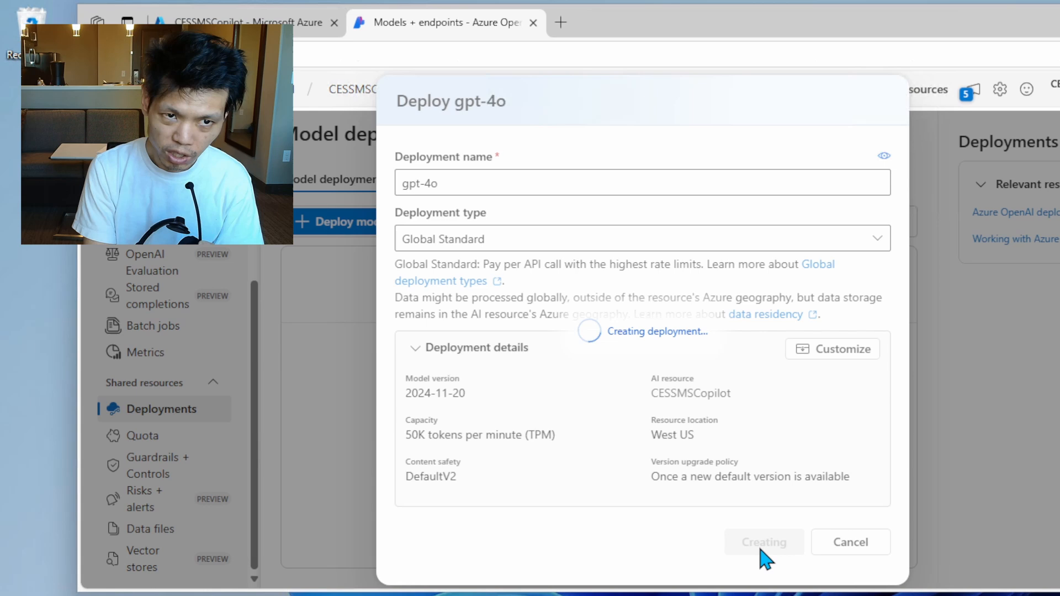
pyautogui.click(764, 542)
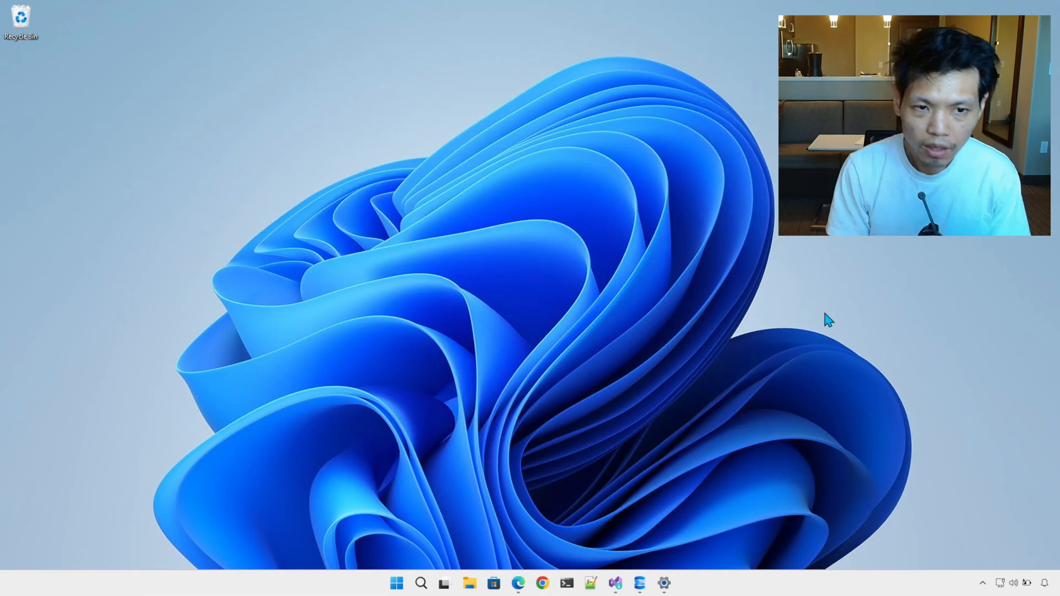
pyautogui.click(639, 583)
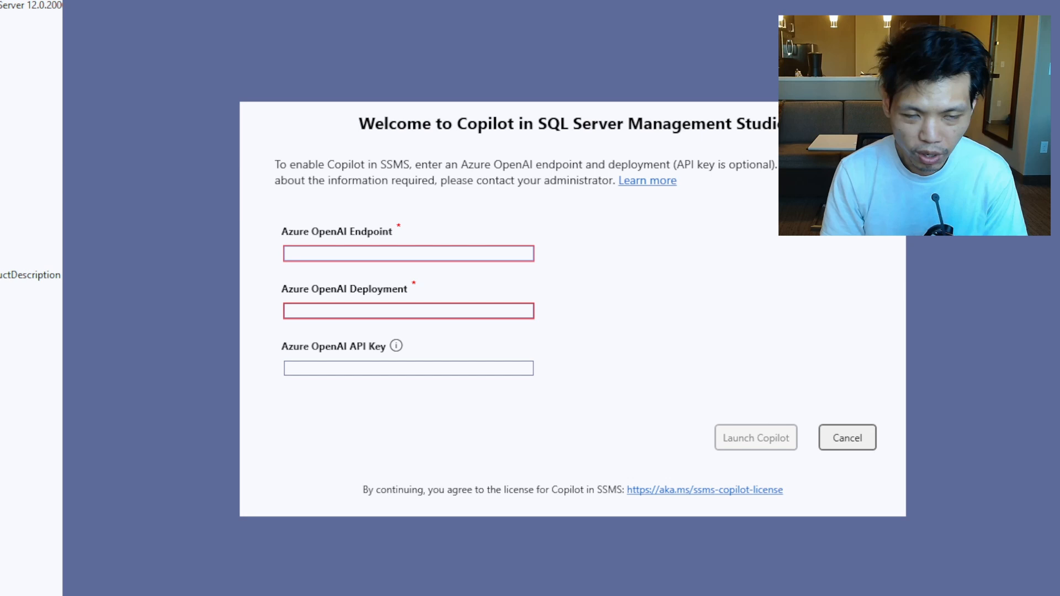
pyautogui.write('https://cessmscopilot.openai.azure.com/')
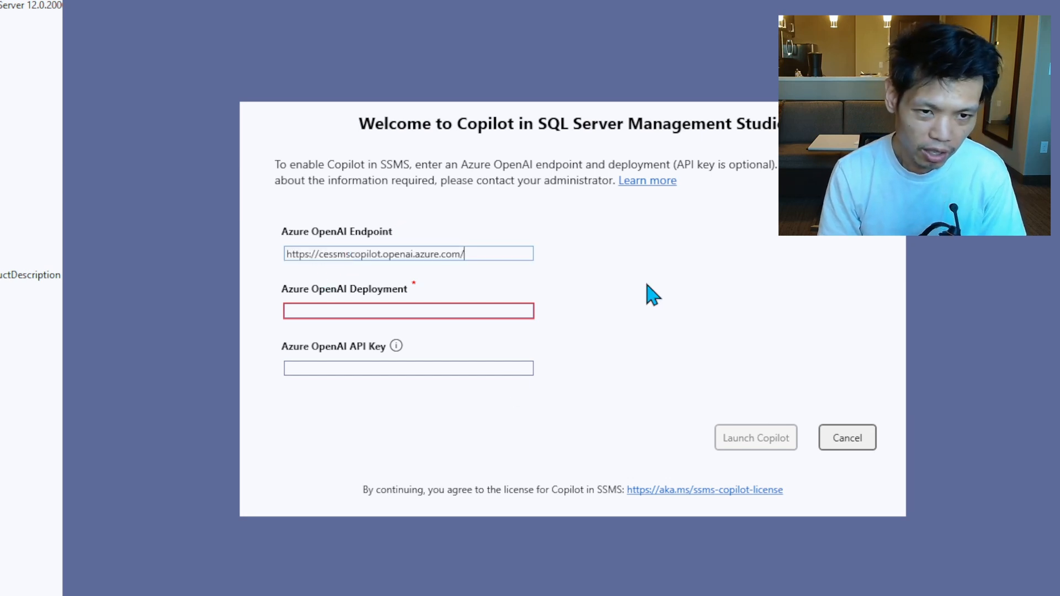
pyautogui.moveTo(409, 378)
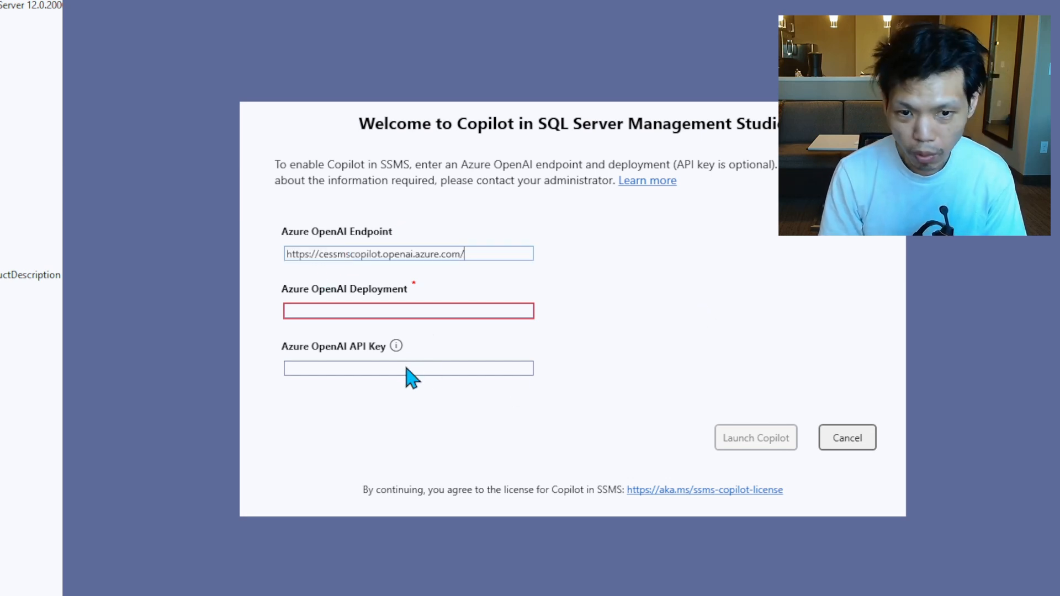
pyautogui.write('gpt-4o')
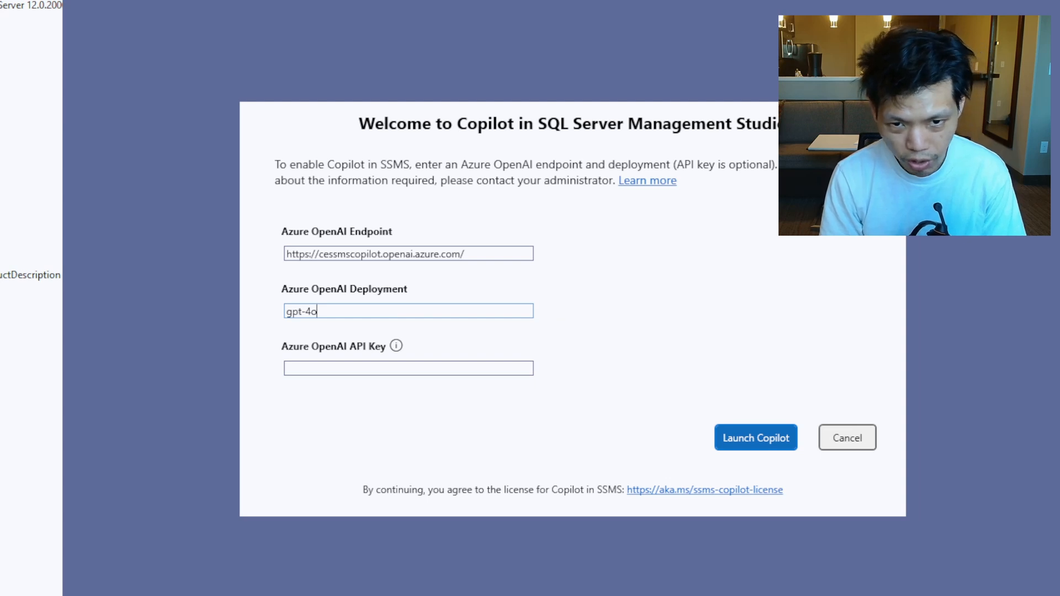
pyautogui.write('[API_KEY]')
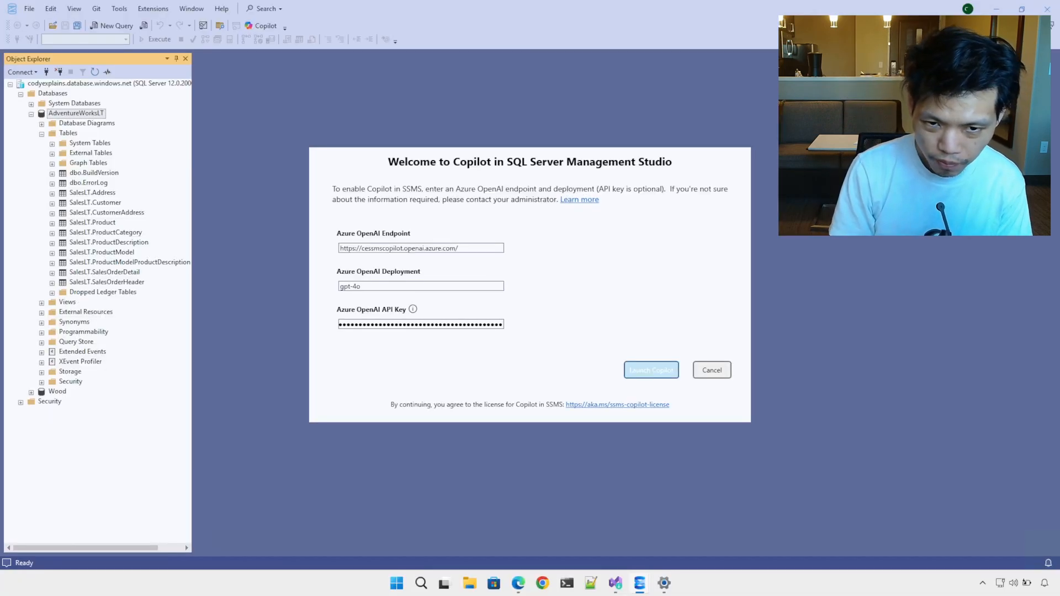
pyautogui.click(650, 370)
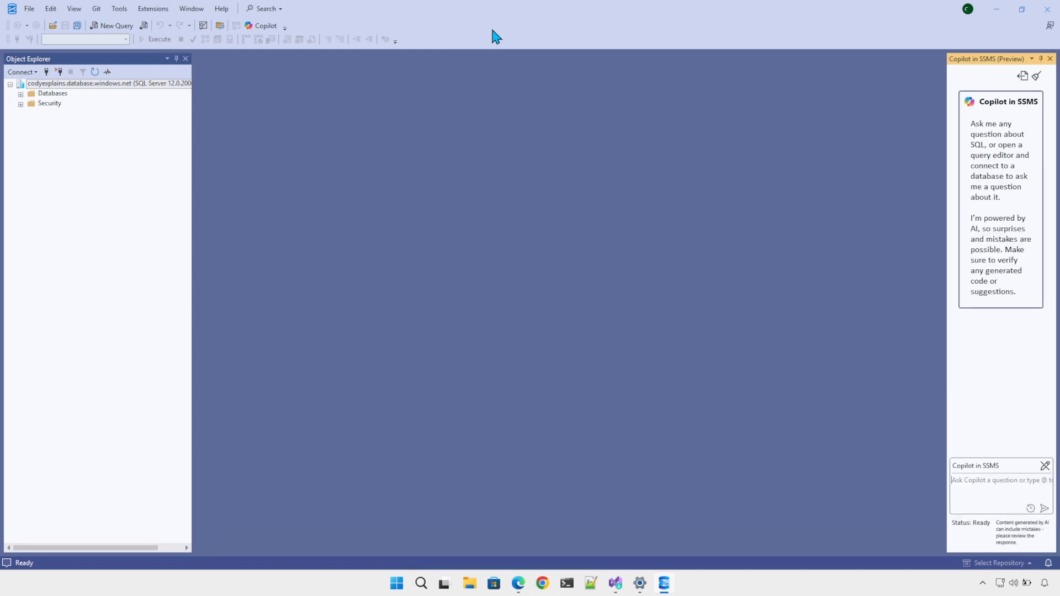
pyautogui.moveTo(946, 223)
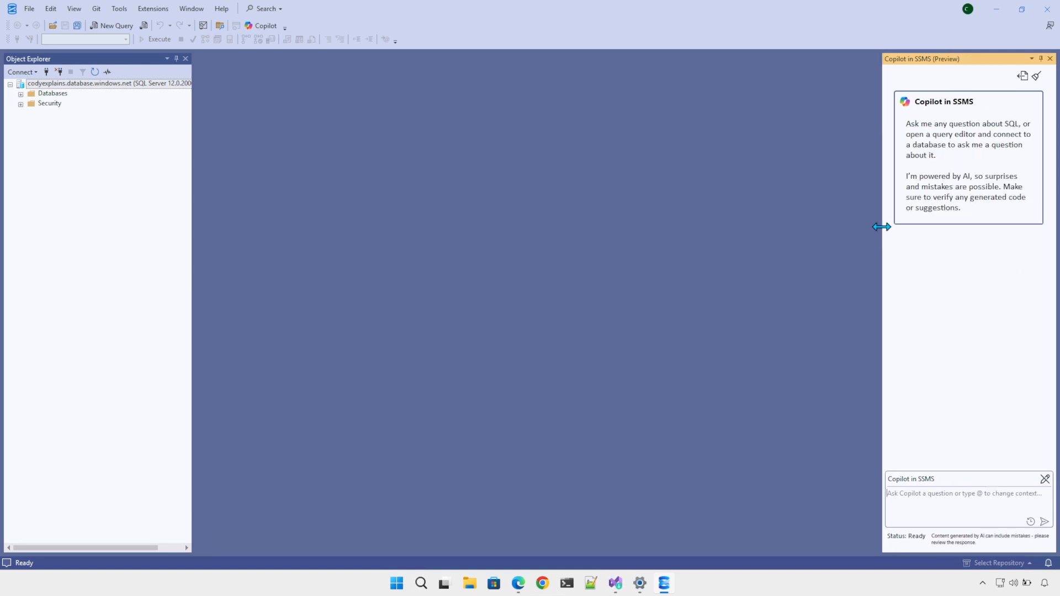
# Step: Ask Copilot 'what can you help me', then expand the server's Databases node
pyautogui.write('w')
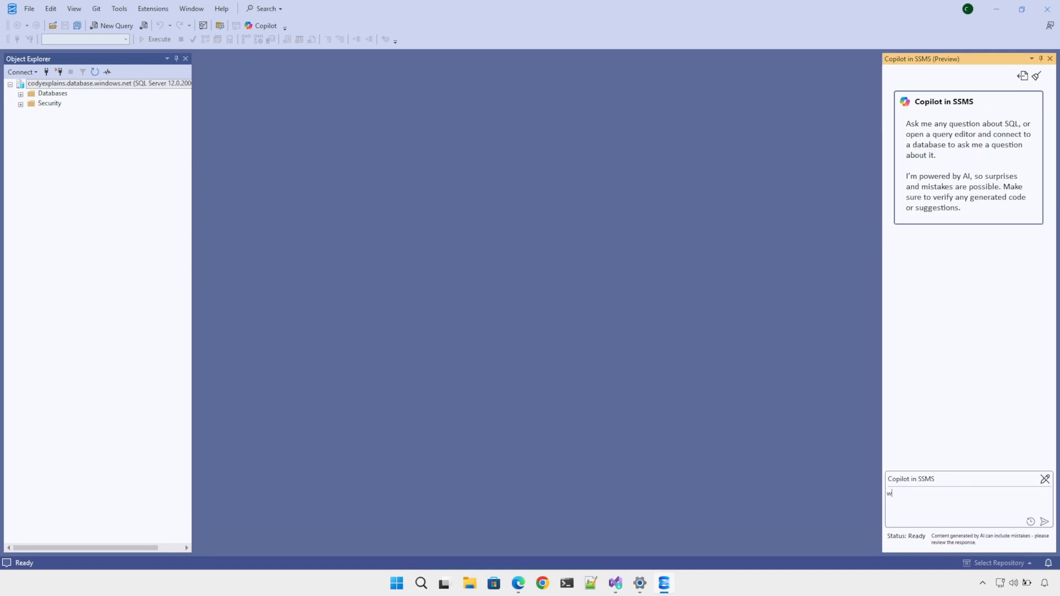
pyautogui.write('hat can you help me')
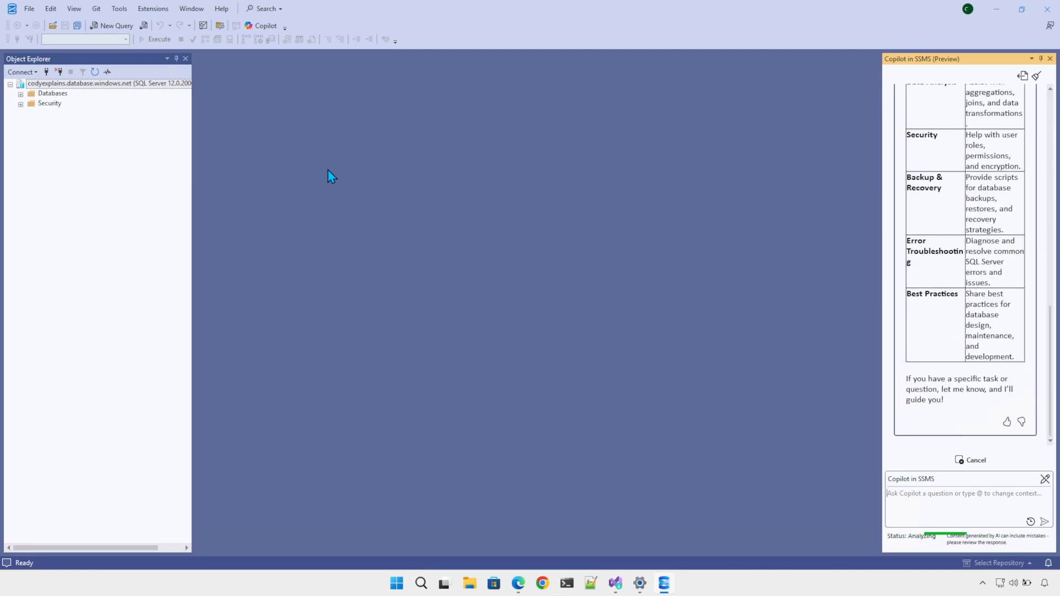
pyautogui.click(21, 94)
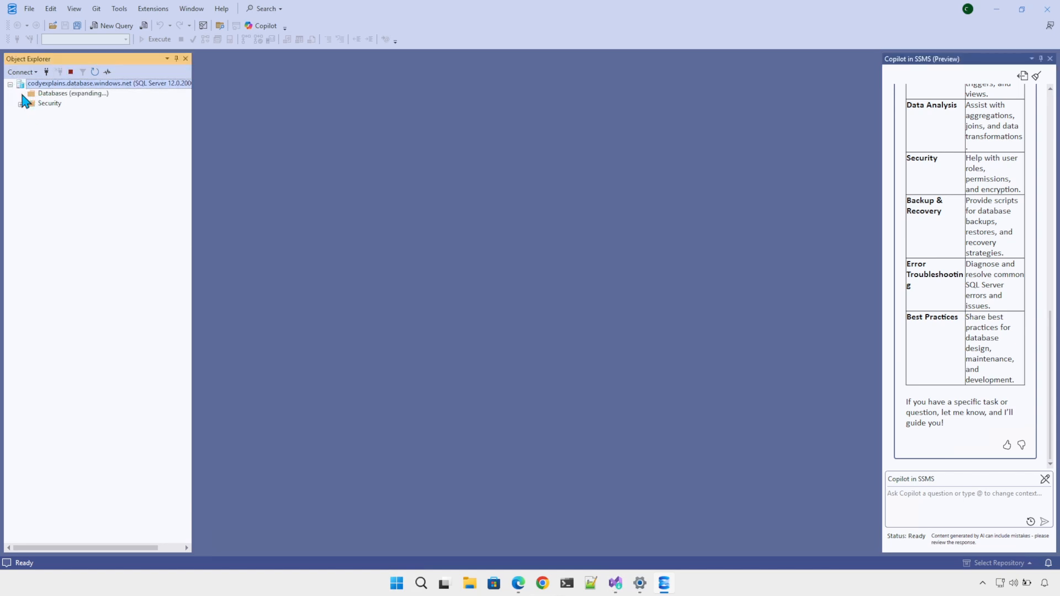
# Step: Expand AdventureWorksLT tables and send Copilot a question about database access
pyautogui.click(21, 94)
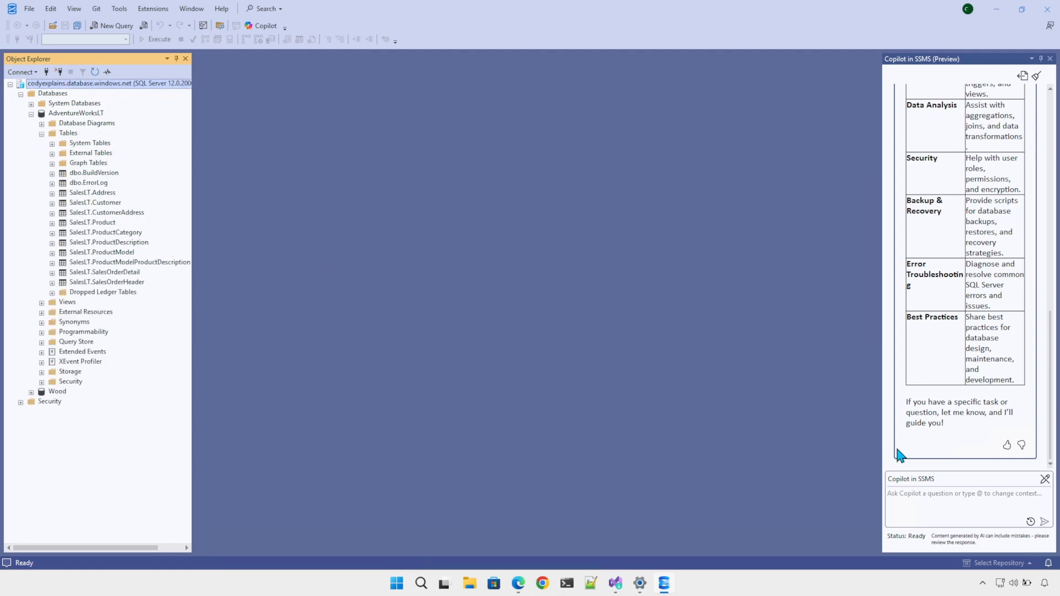
pyautogui.write('do you have access to t')
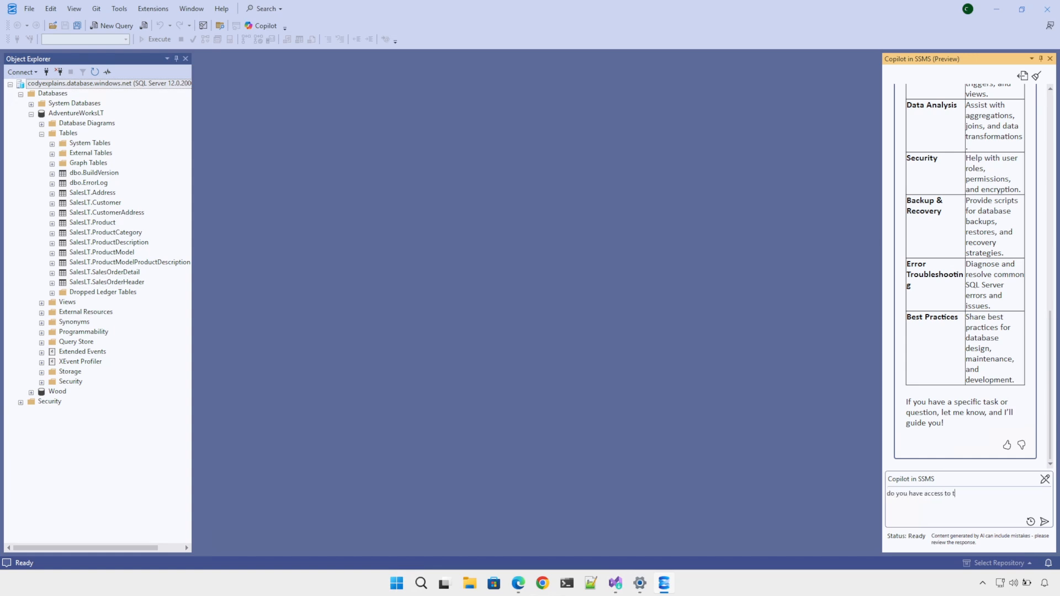
pyautogui.write('he databases I am connecte')
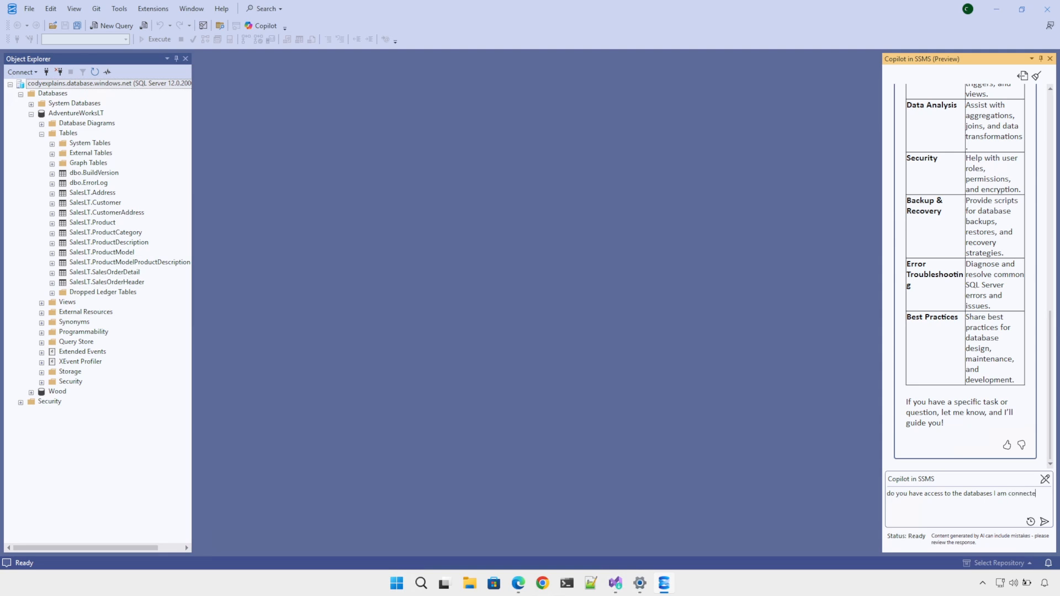
pyautogui.click(1044, 521)
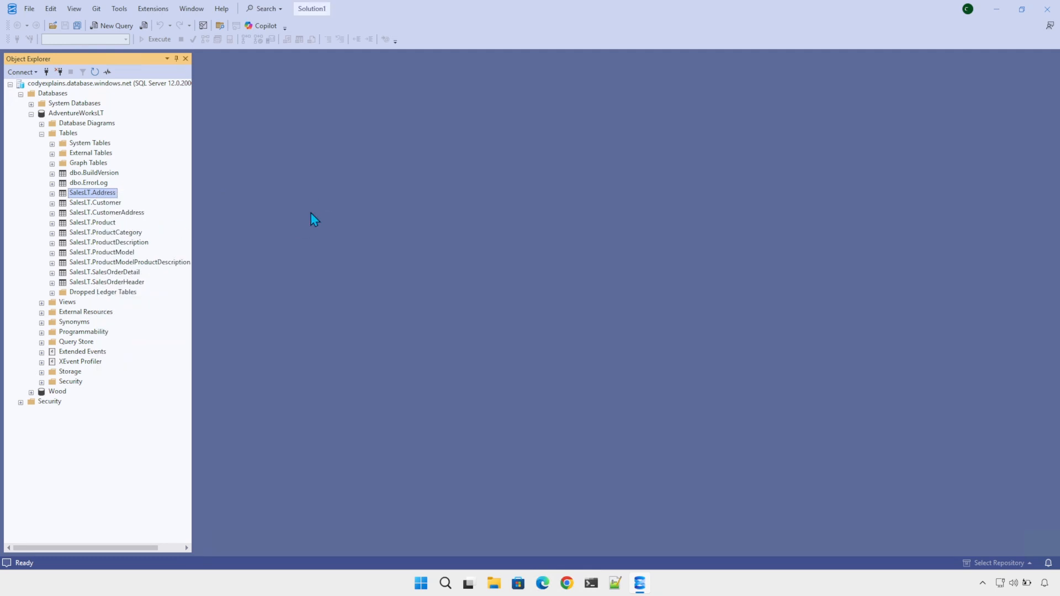
# Step: Run Select Top 1000 Rows on SalesLT.Address, returning 450 rows
pyautogui.click(111, 26)
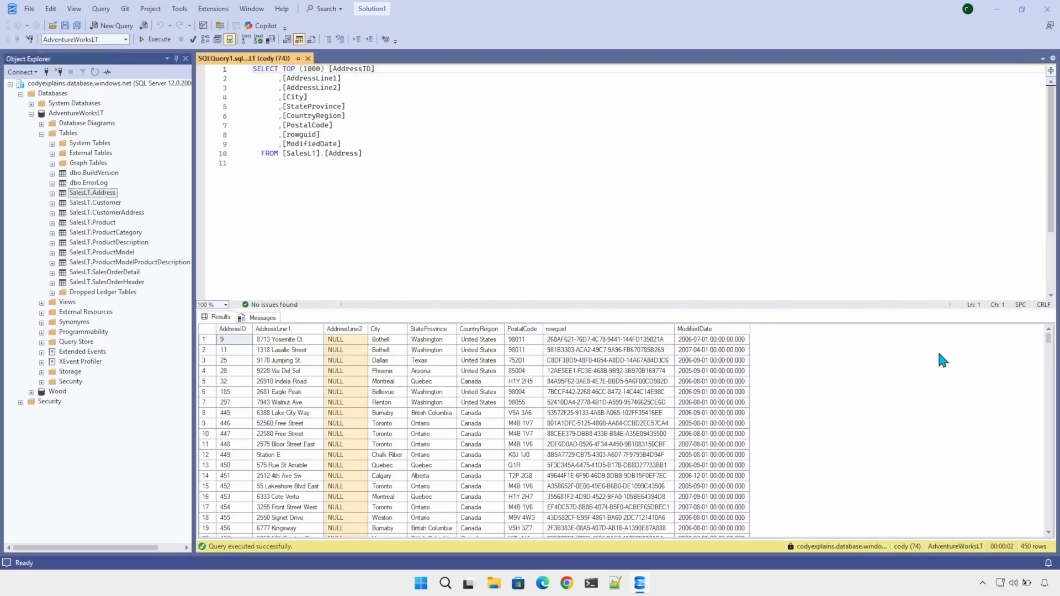
pyautogui.click(1022, 9)
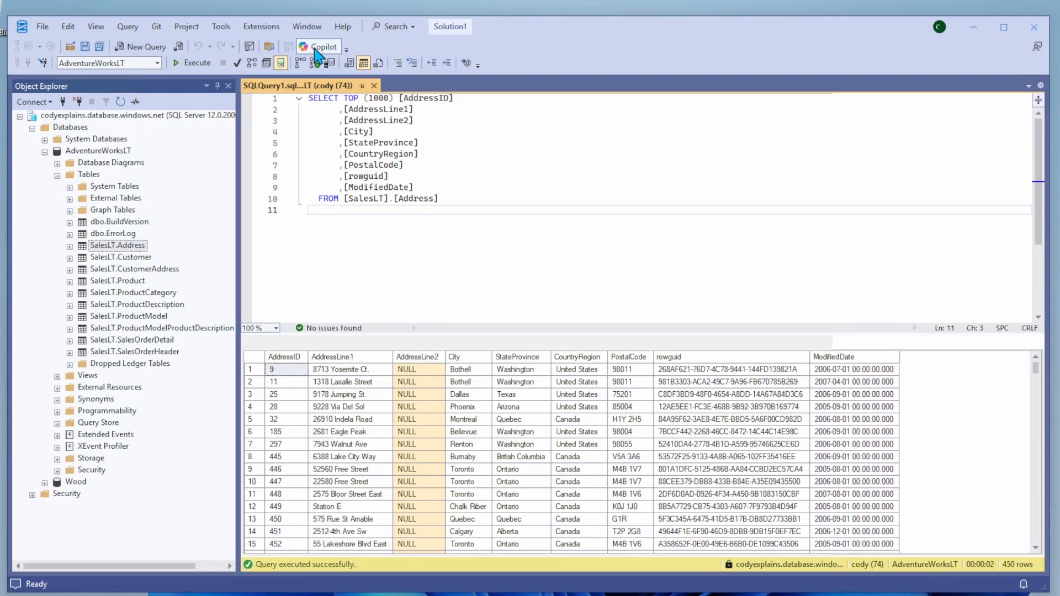
# Step: Ask Copilot how many rows are in SalesLT.Address
pyautogui.click(322, 46)
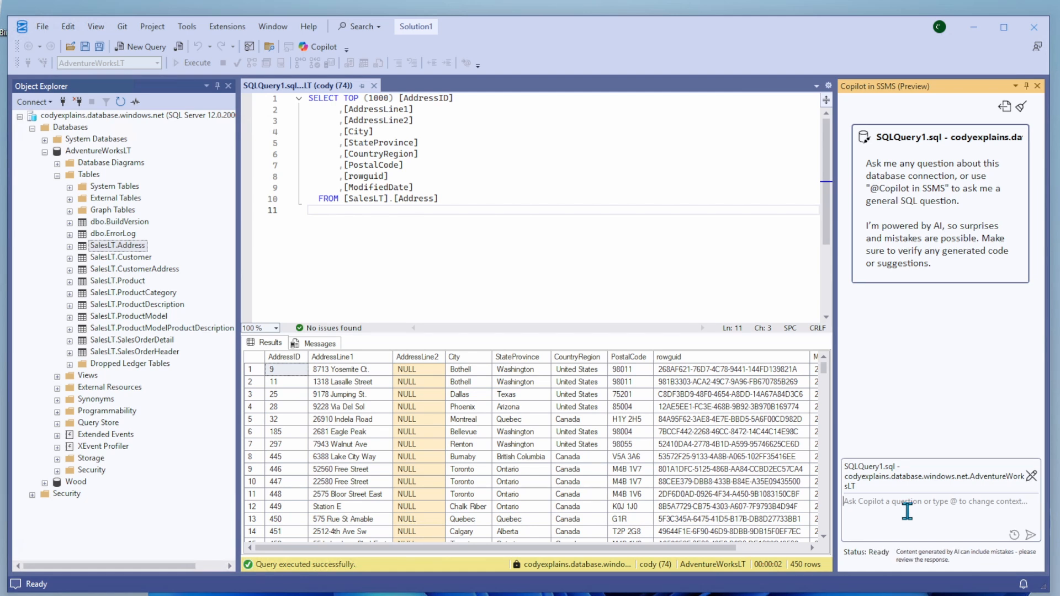
pyautogui.write('can you tell me how many rows')
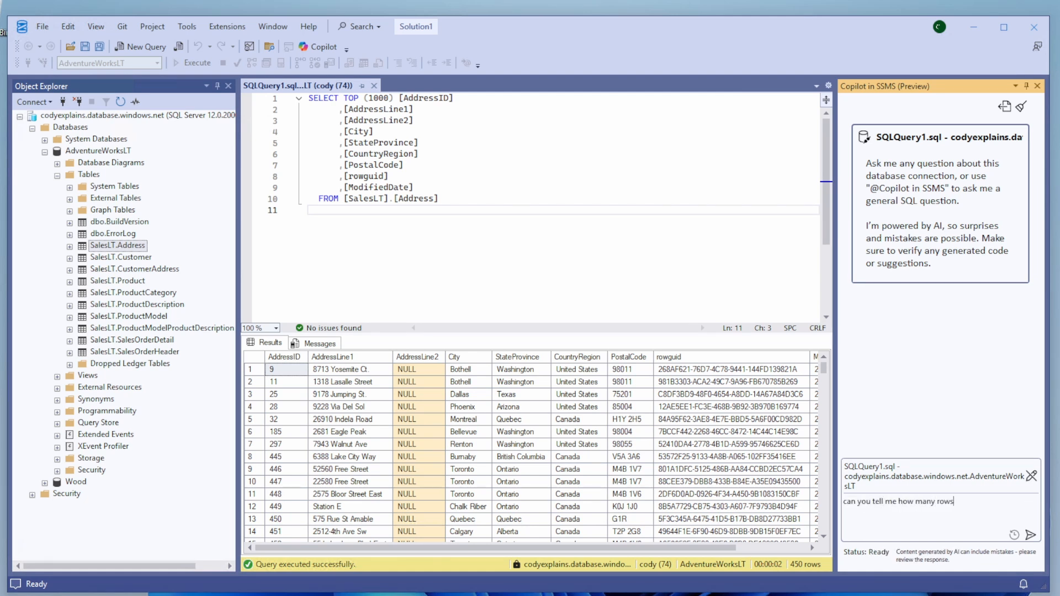
pyautogui.write('are there in SalesLT.')
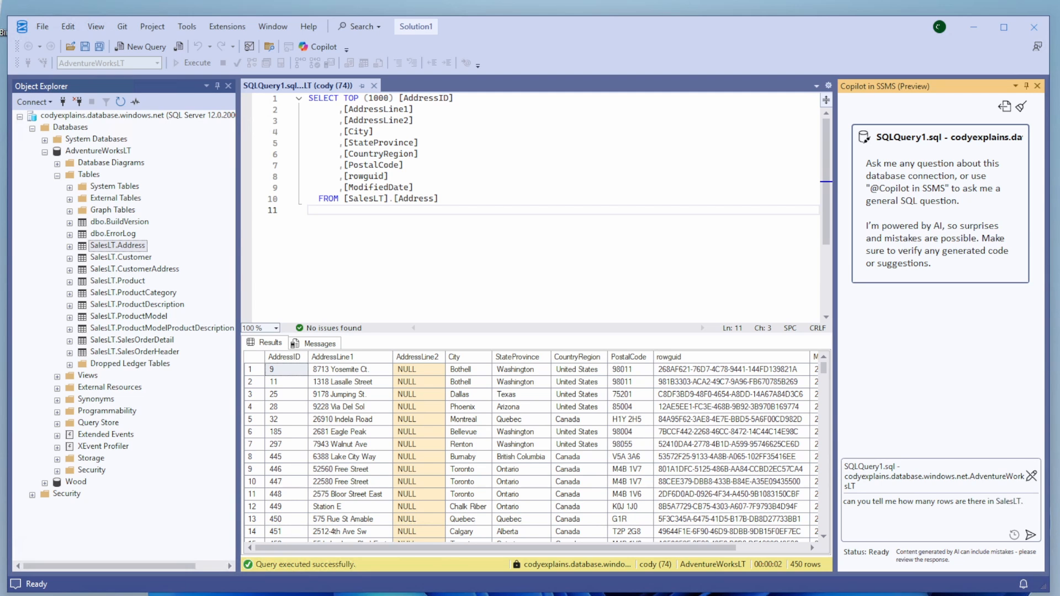
pyautogui.click(1029, 535)
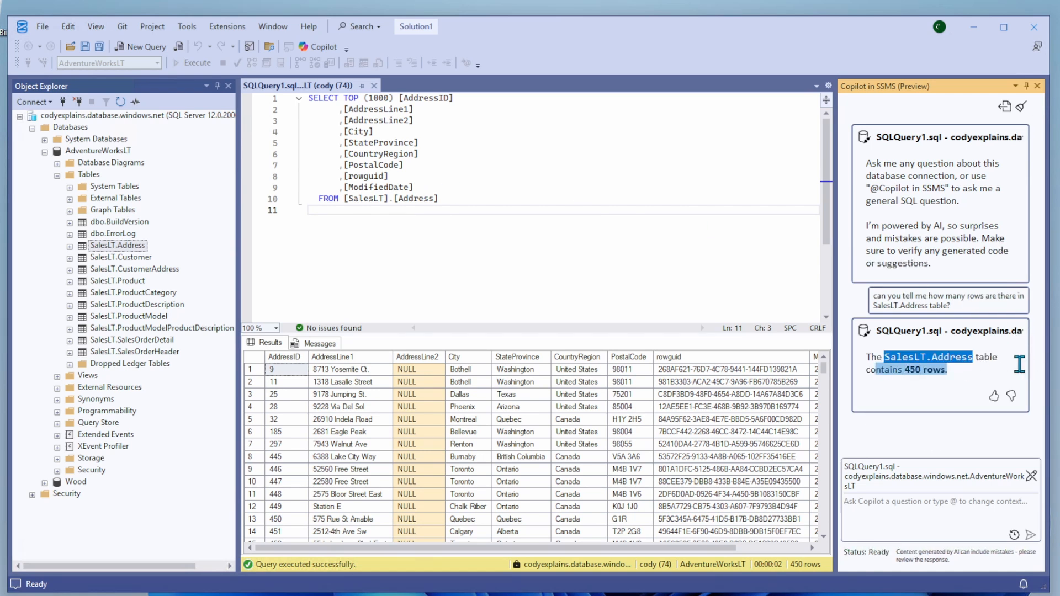
# Step: Verify Copilot's answer of 450 rows with SELECT count(*) FROM SalesLT.Address
pyautogui.moveTo(453, 98); pyautogui.dragTo(413, 187)
pyautogui.write('SELECT count(*)')
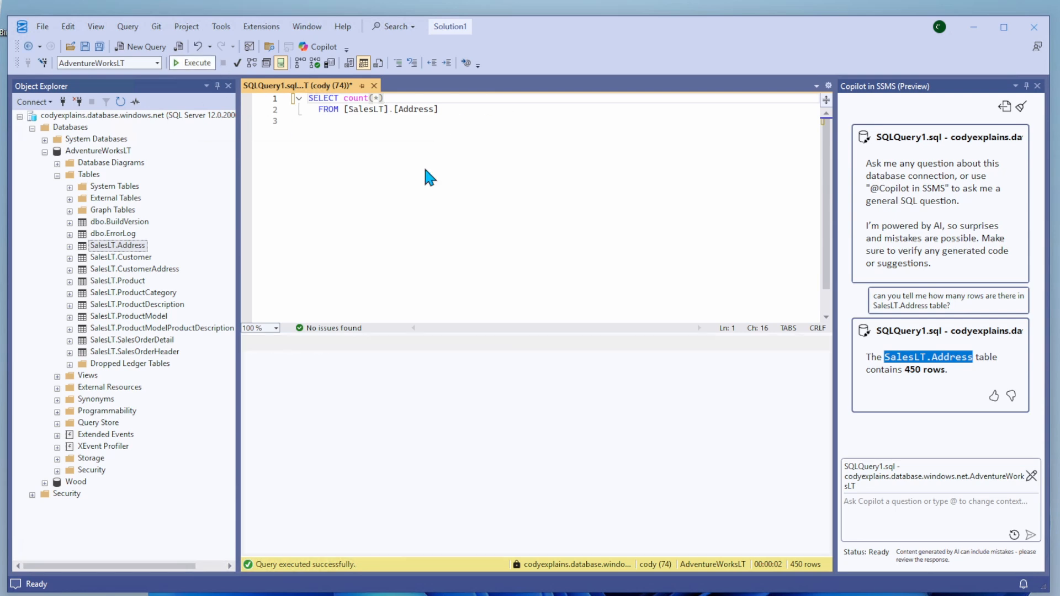
pyautogui.click(192, 63)
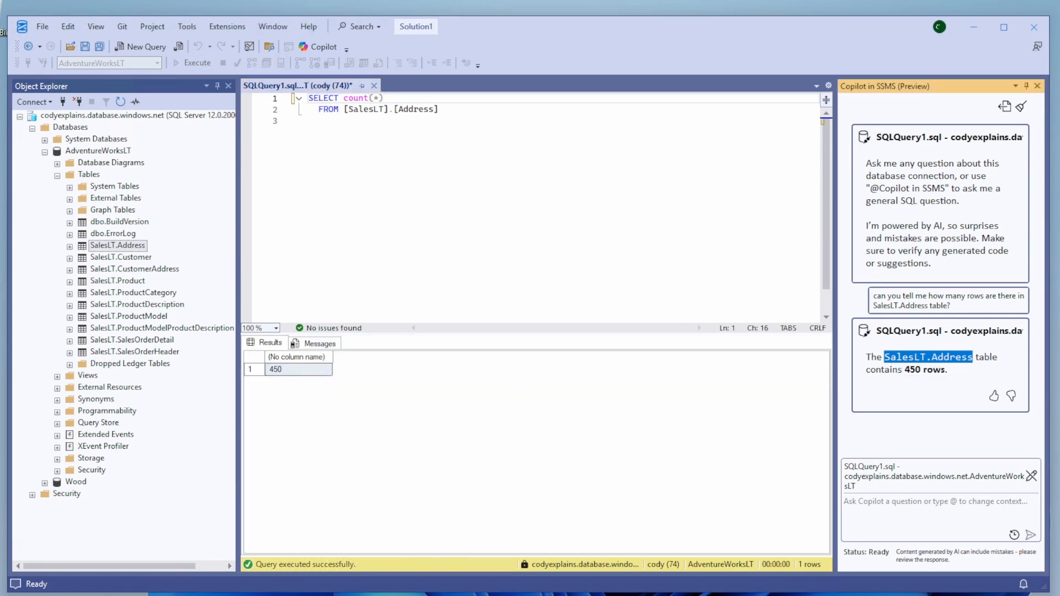